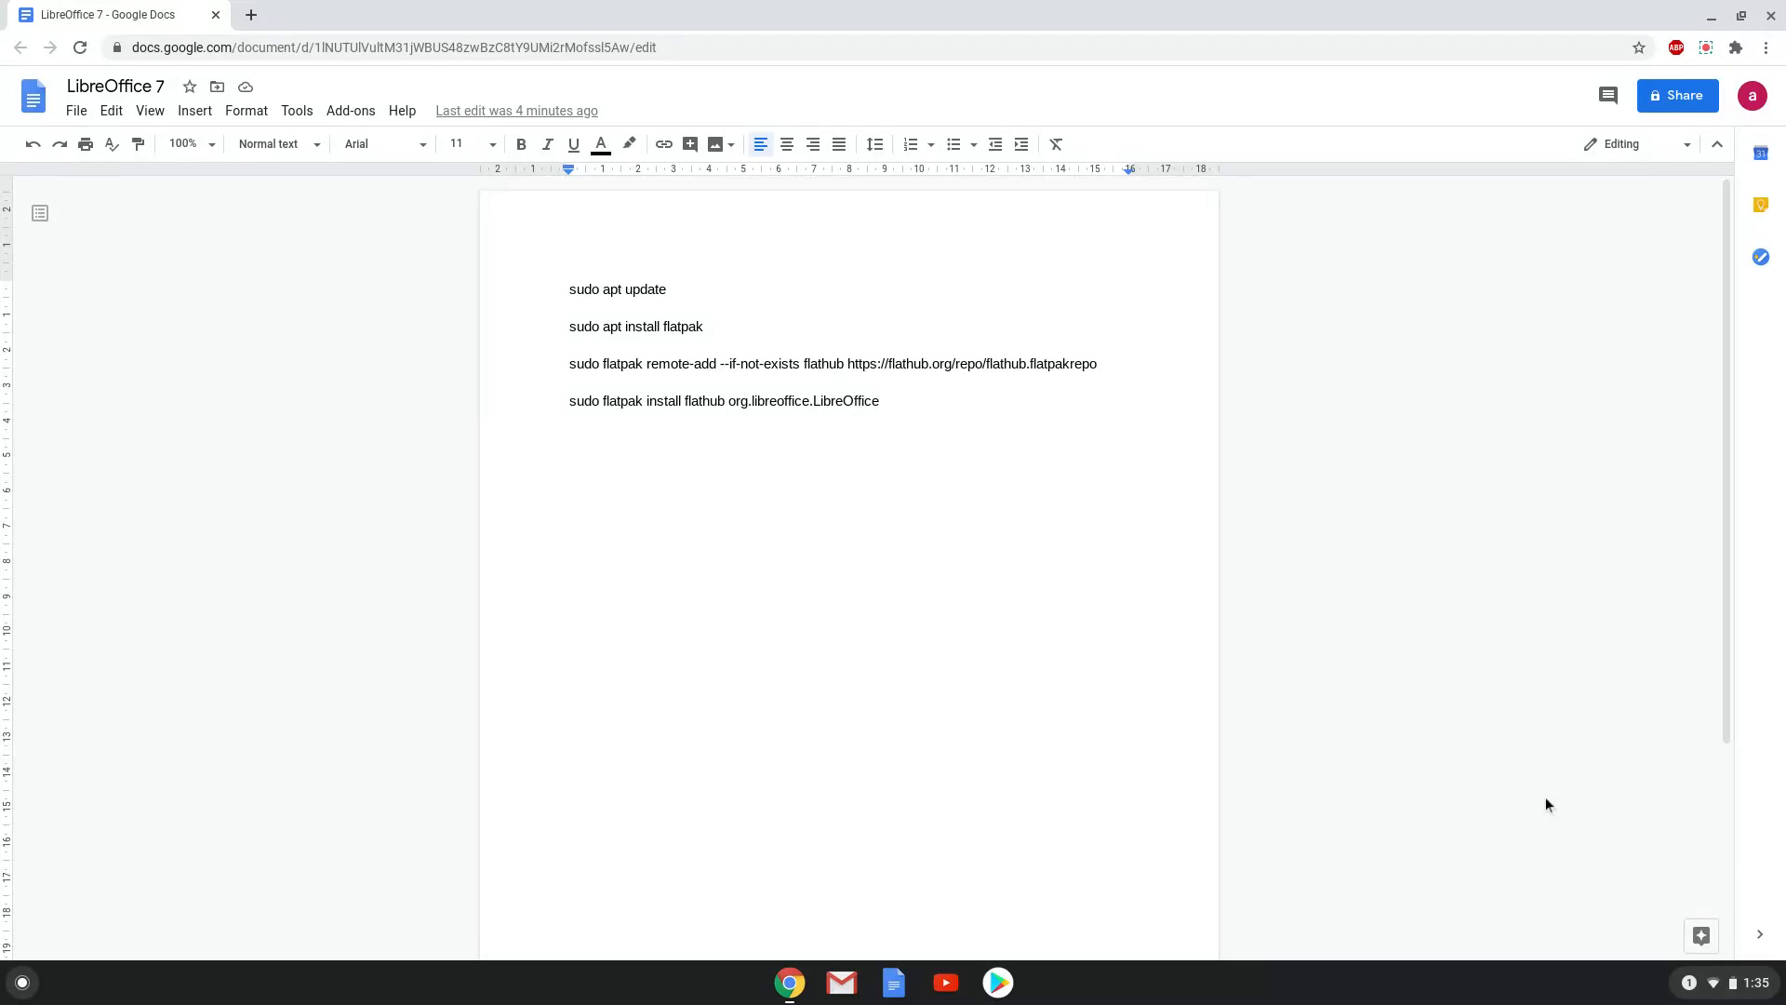
{"action": "mouse_move", "coordinate": [1708, 980]}
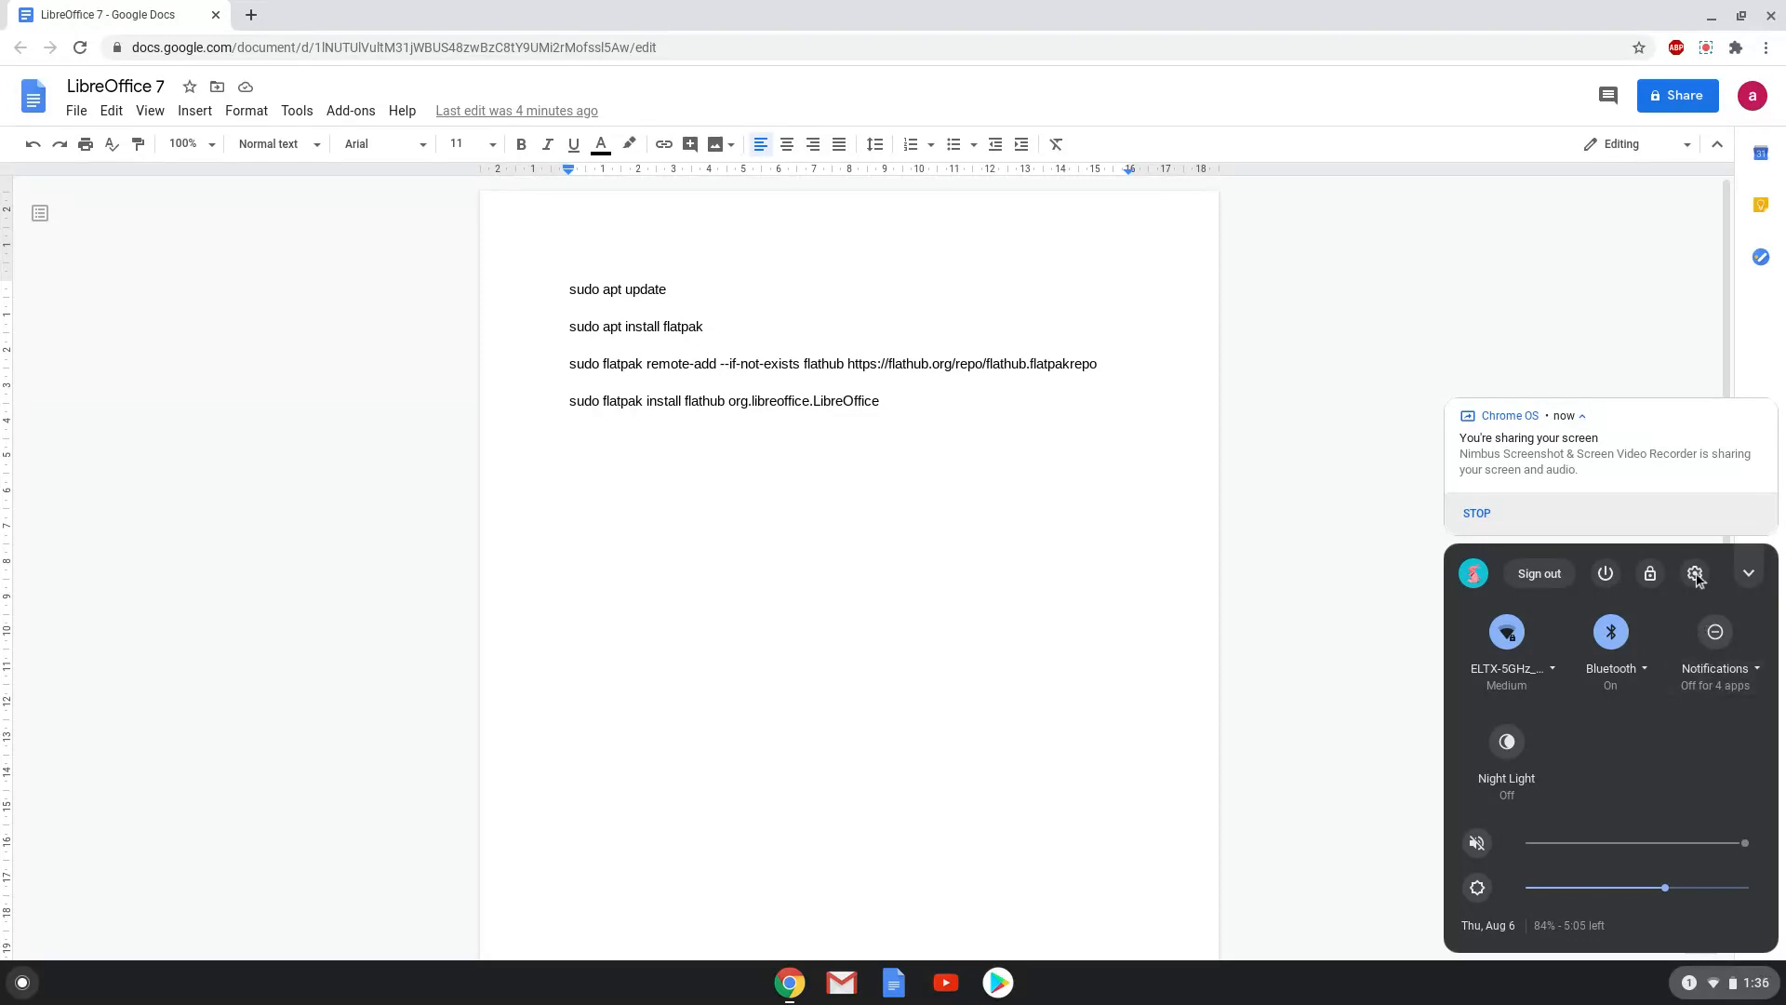
Reach the Linux (Beta) section of Chrome OS Settings from the system tray gear
{"action": "left_click", "coordinate": [1694, 573]}
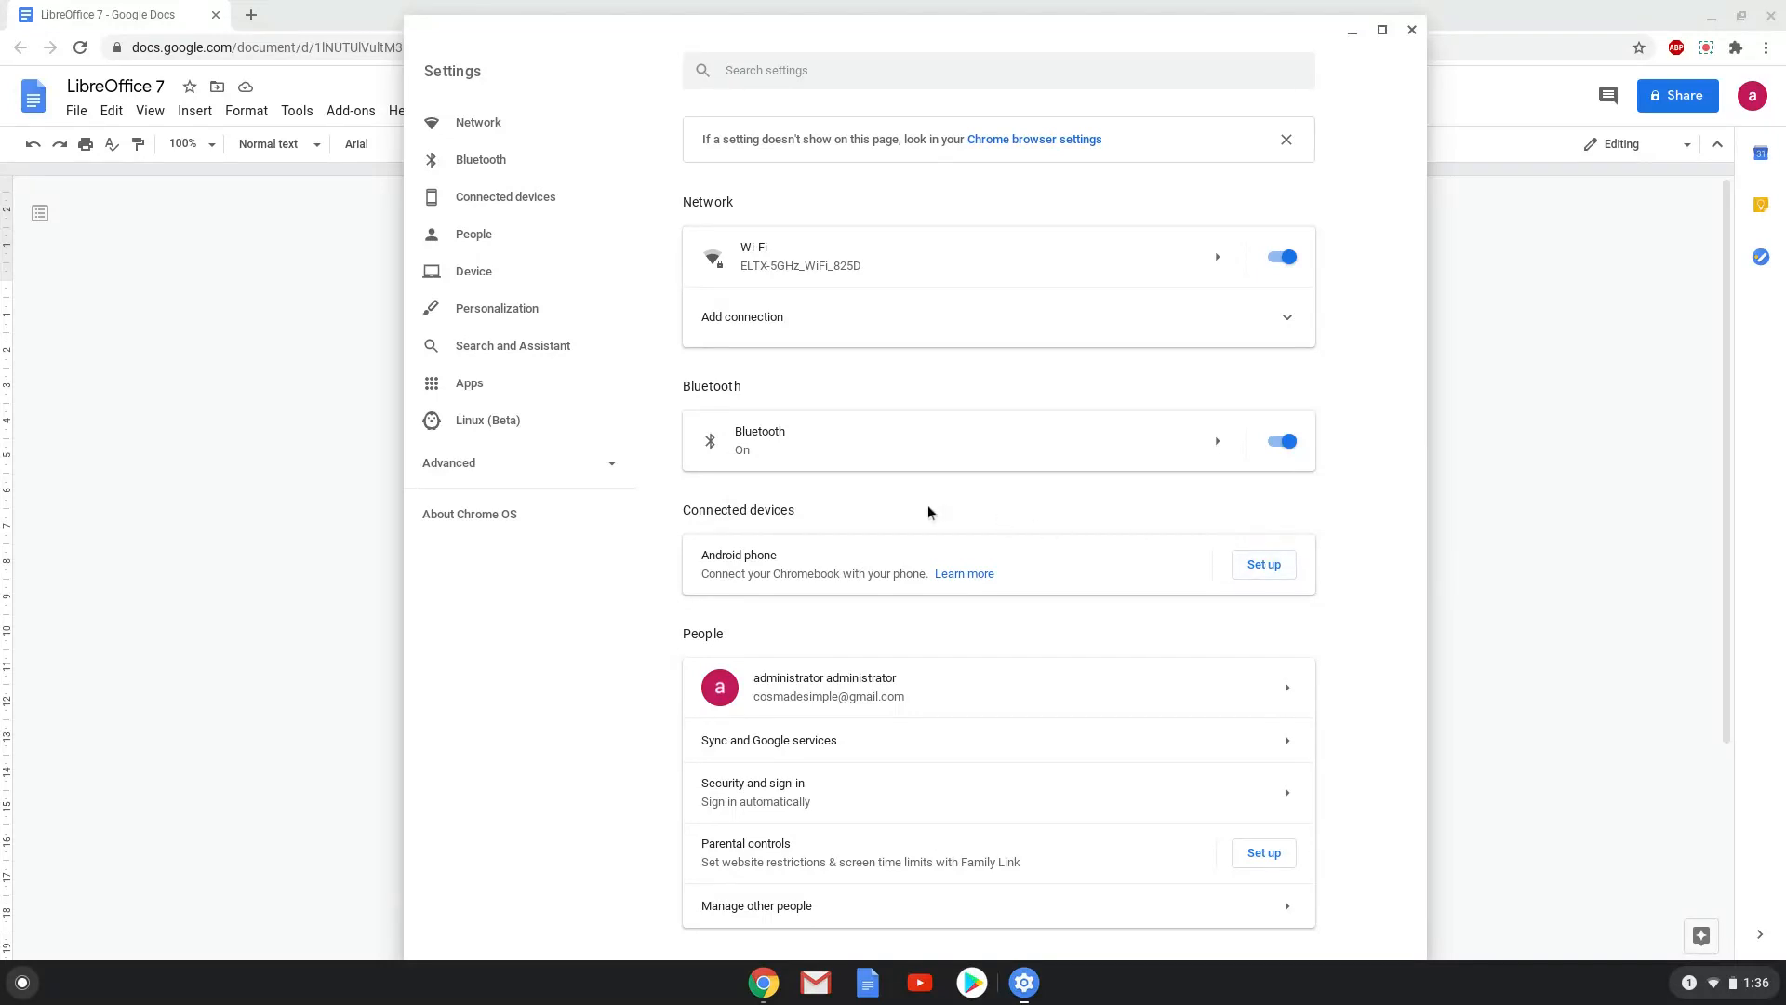
{"action": "mouse_move", "coordinate": [487, 419]}
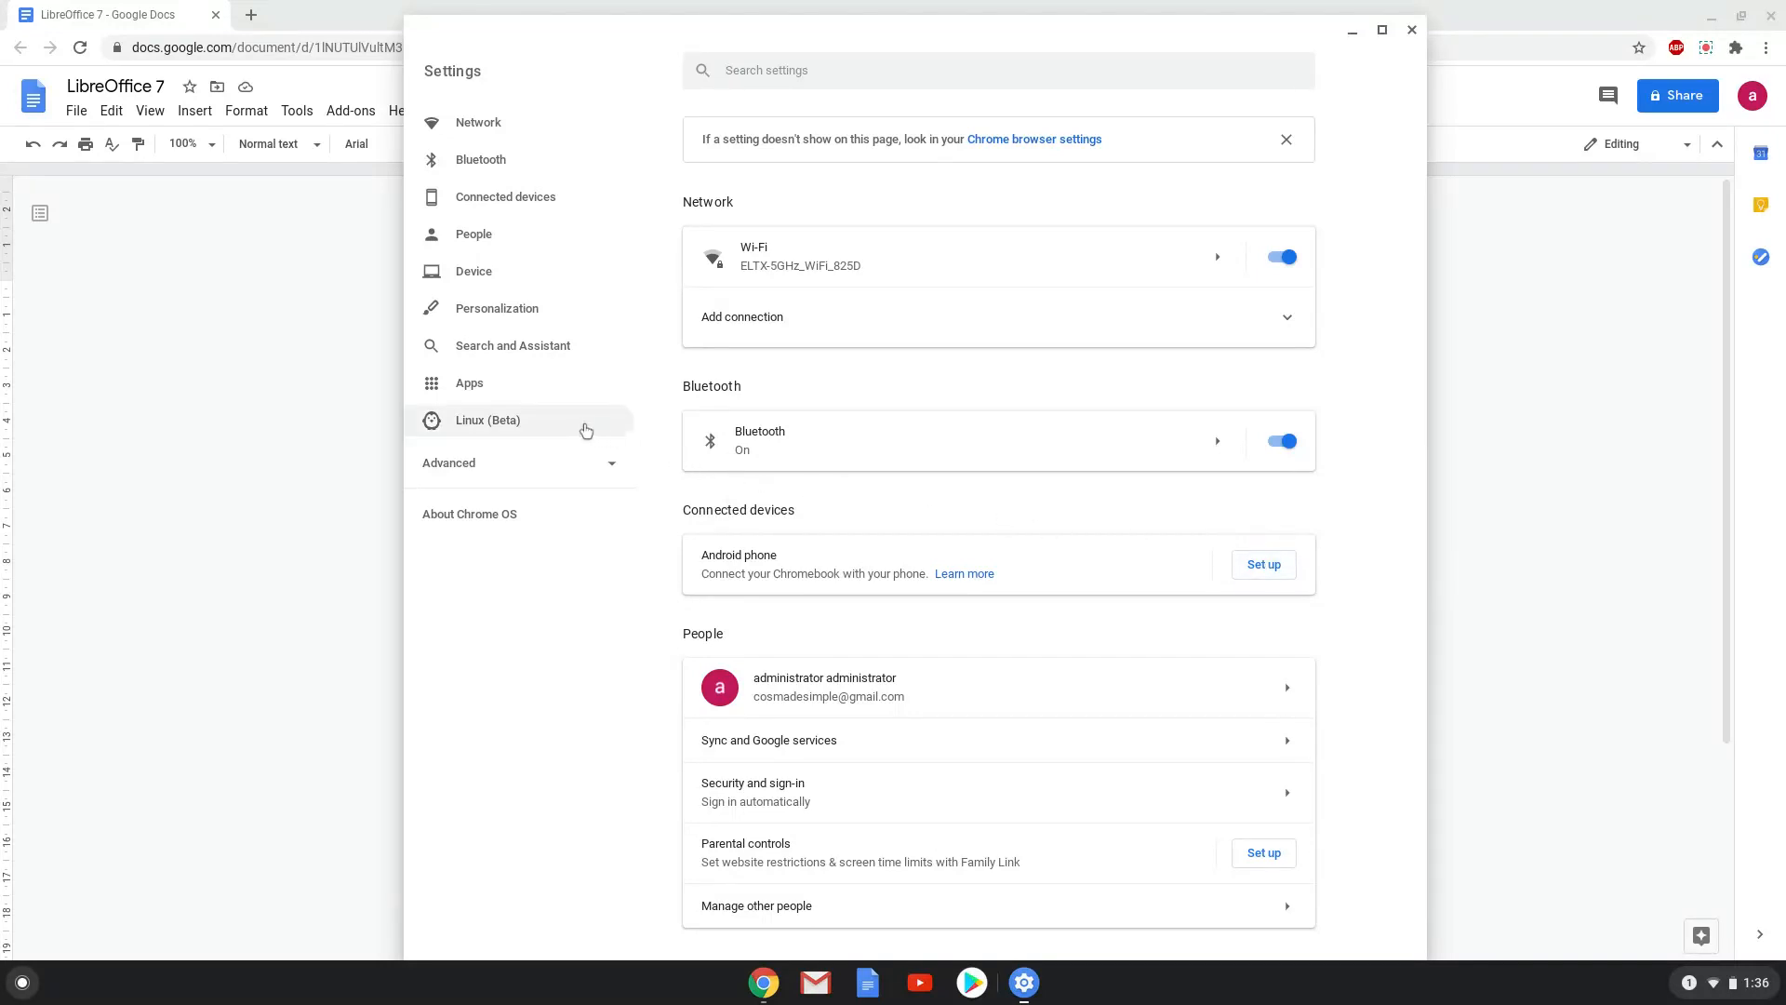
{"action": "left_click", "coordinate": [485, 418]}
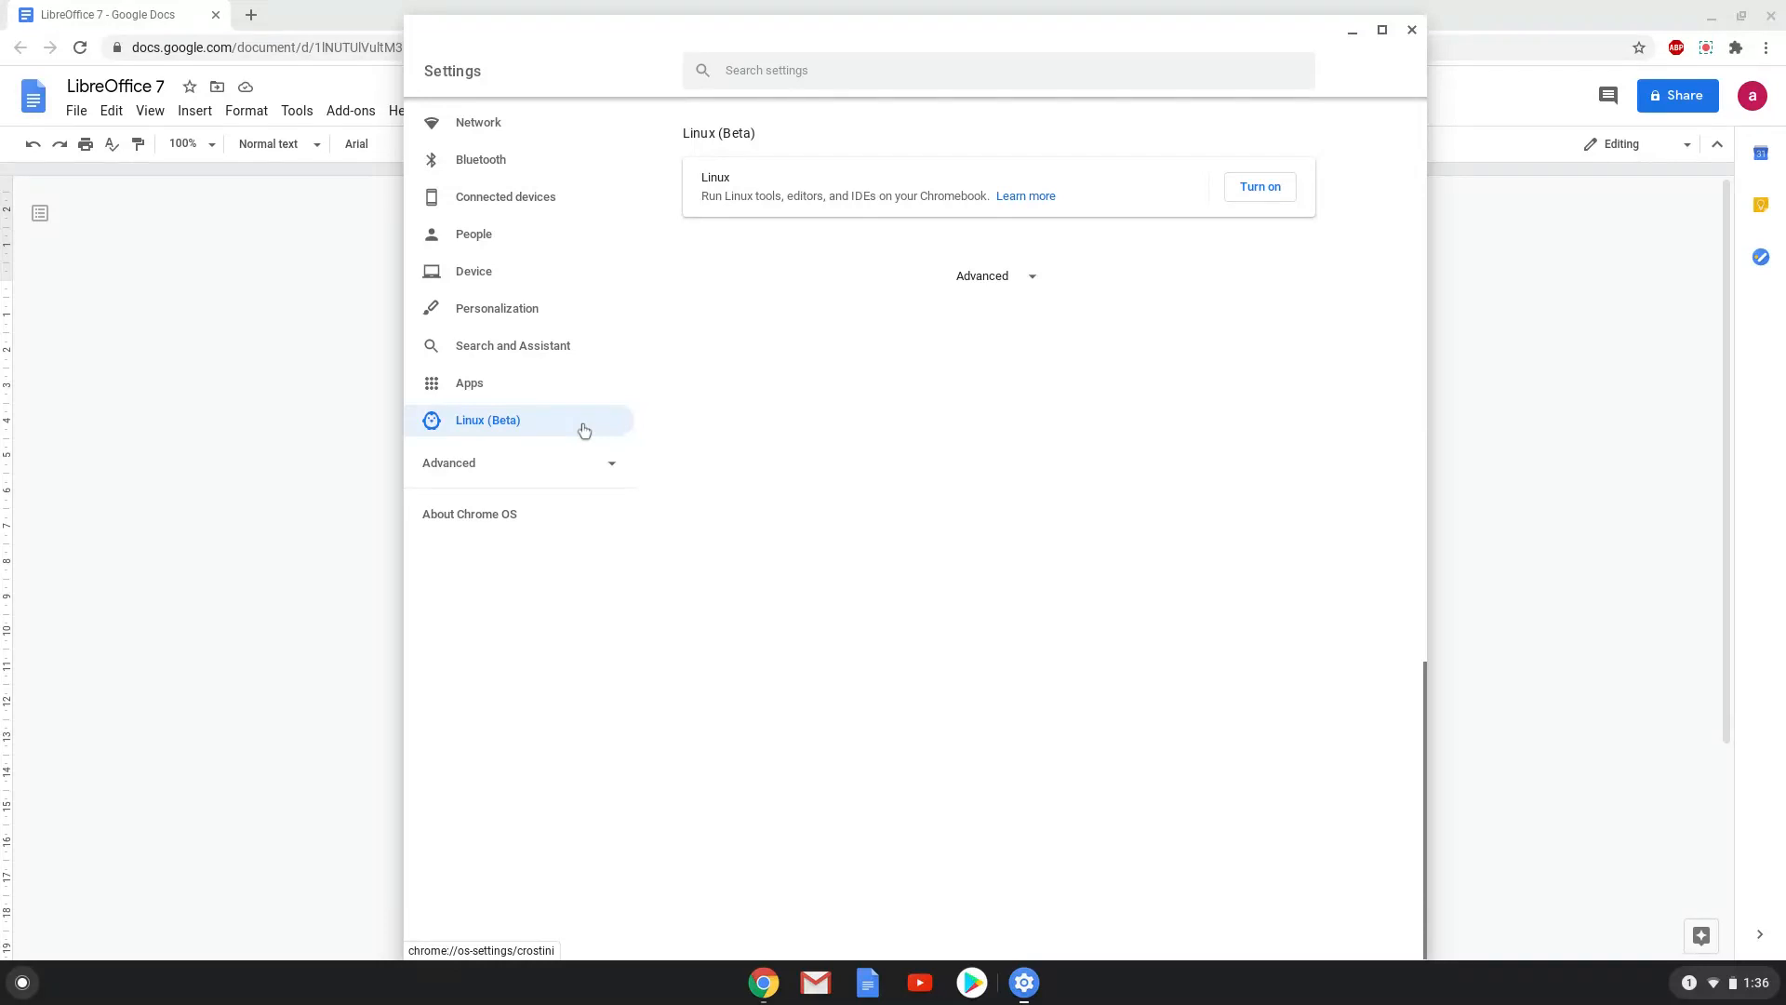
{"action": "mouse_move", "coordinate": [1017, 275]}
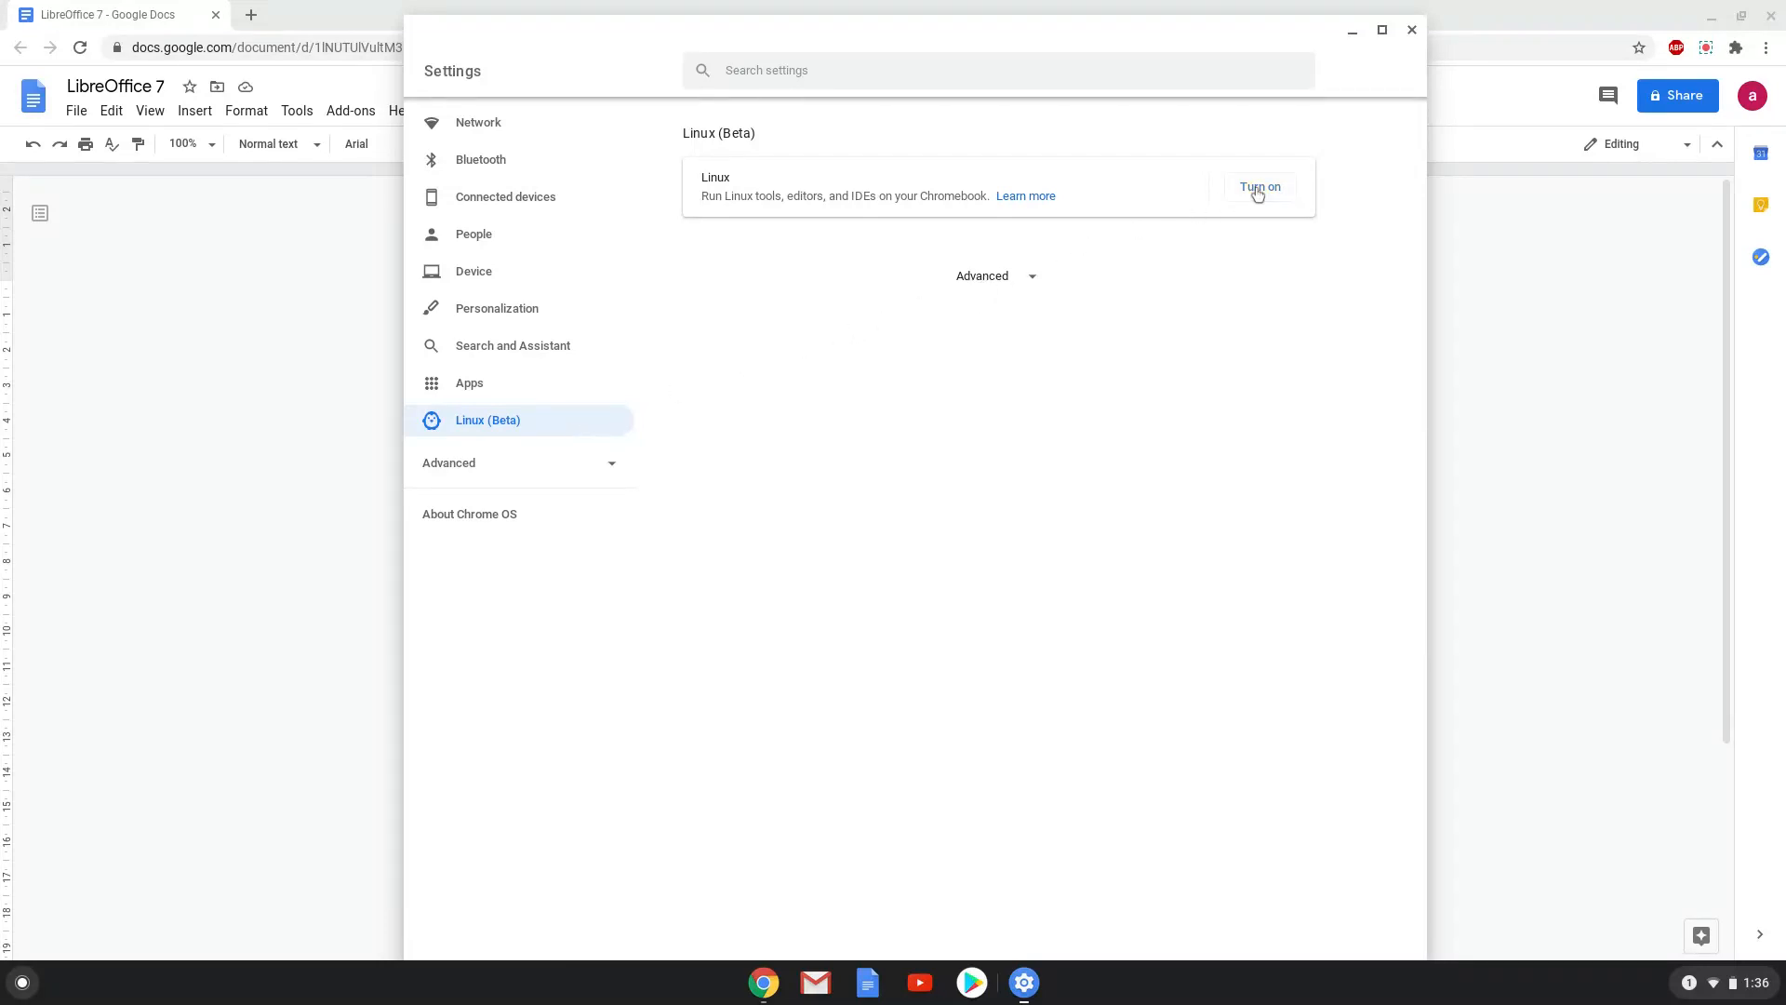
Turn on Linux (Beta) and install it with the default username and disk size
{"action": "left_click", "coordinate": [1259, 186]}
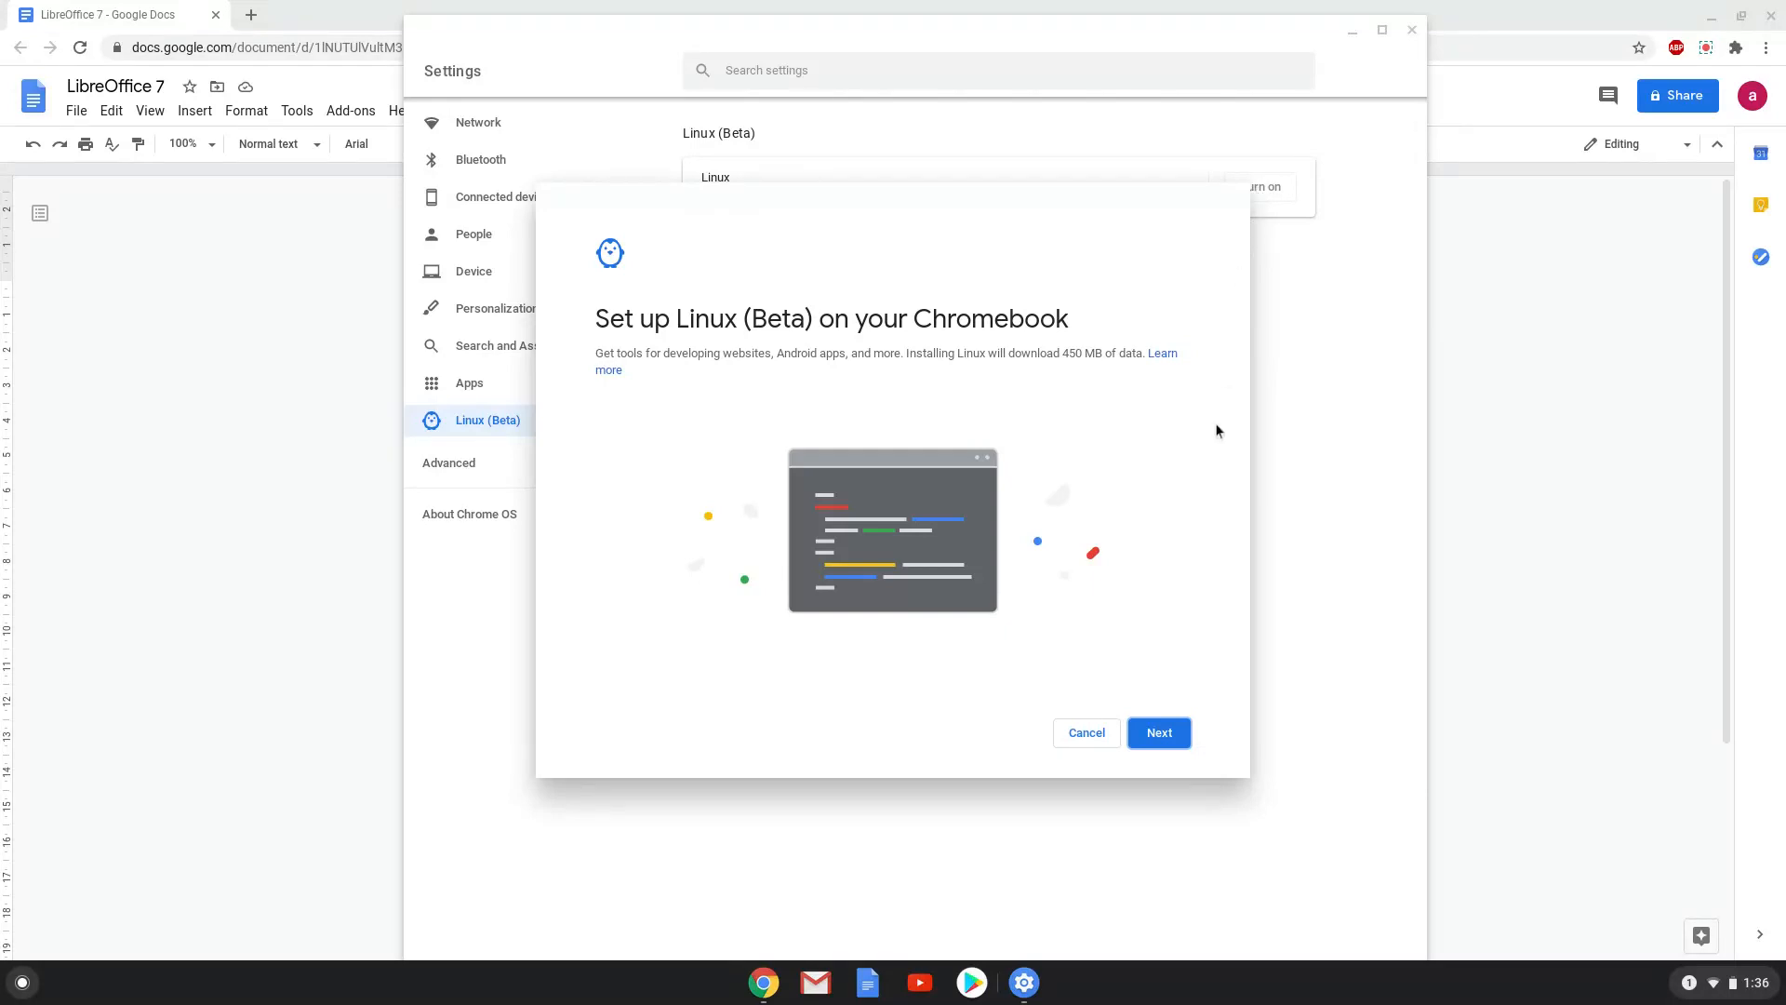
{"action": "left_click", "coordinate": [1159, 733]}
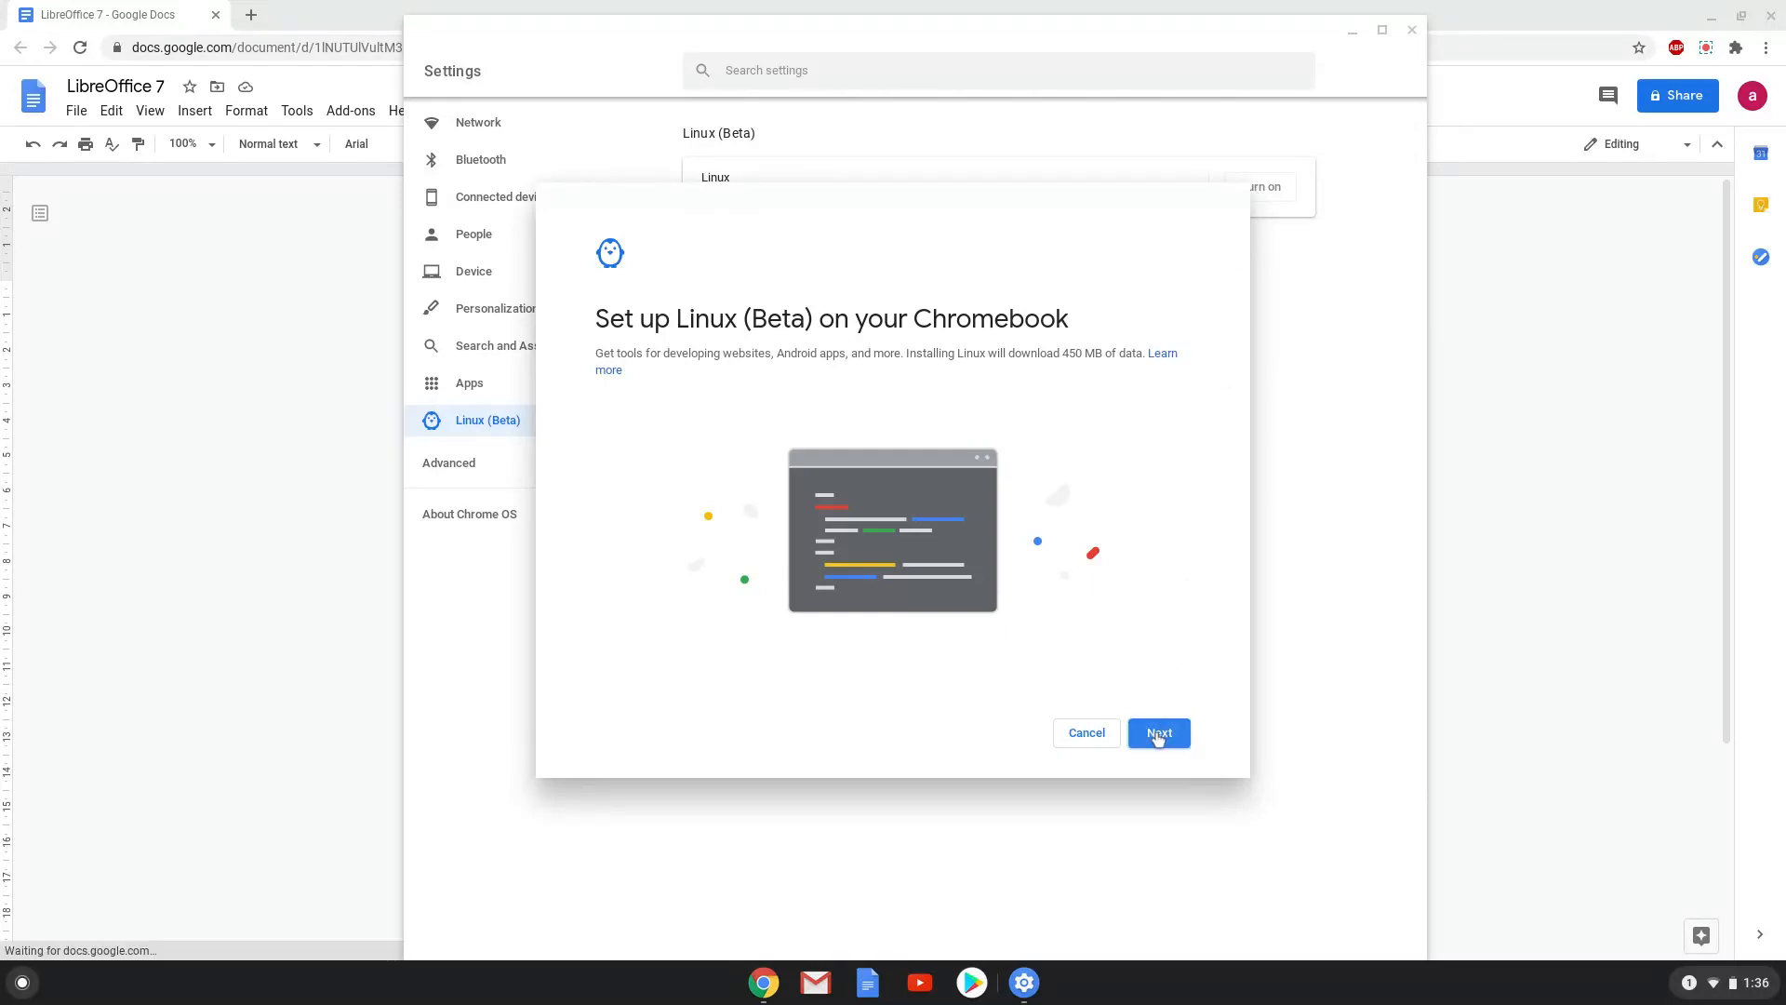
{"action": "left_click", "coordinate": [1157, 733]}
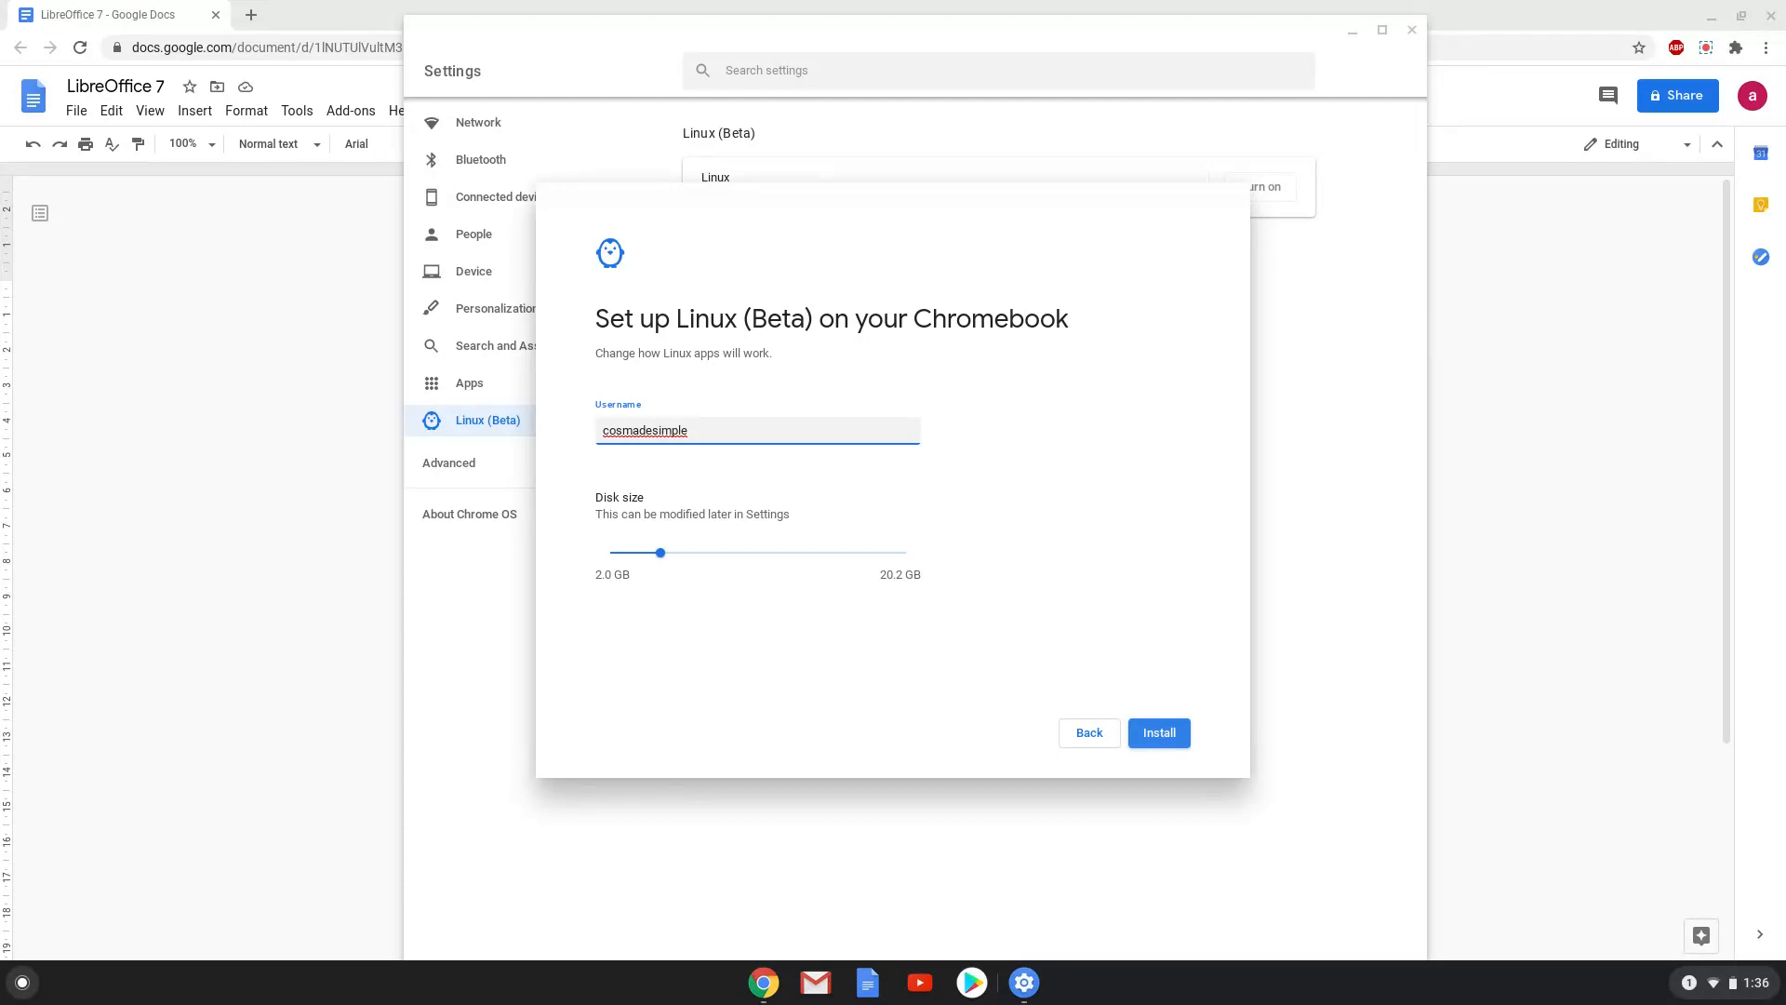
{"action": "left_click", "coordinate": [1159, 733]}
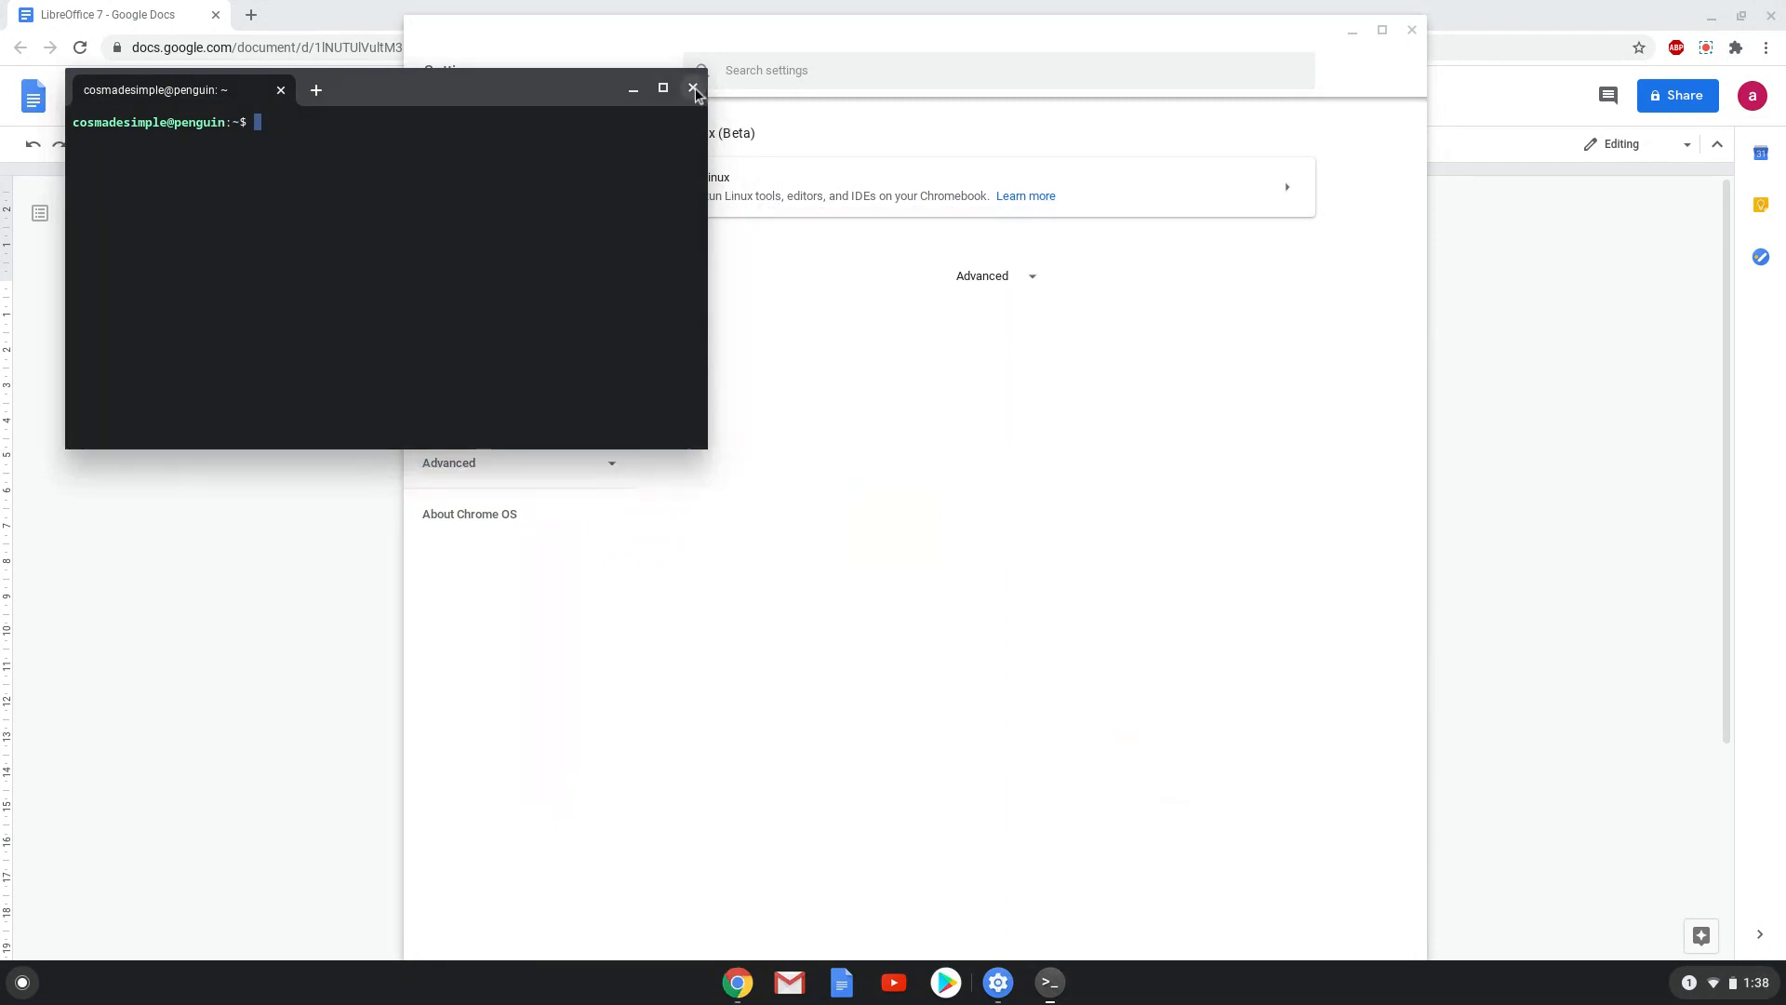
Close the terminal and copy the sudo apt update line from the Google Docs notes
{"action": "left_click", "coordinate": [694, 89]}
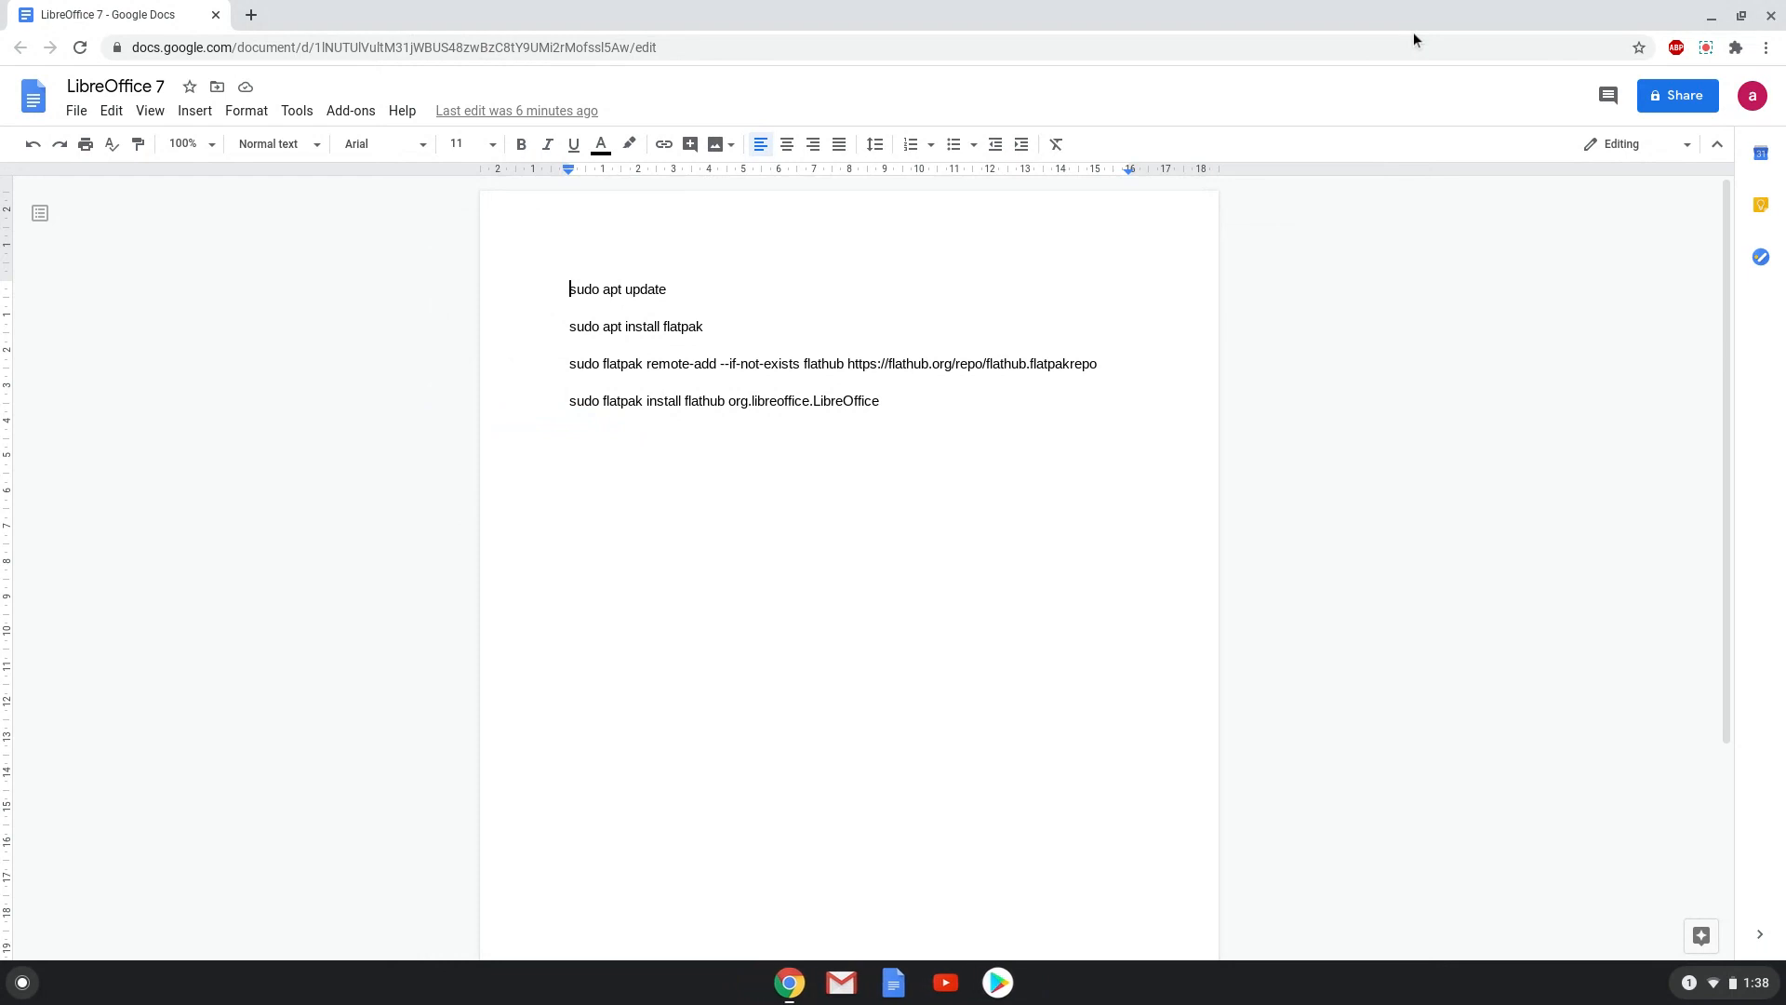
{"action": "mouse_move", "coordinate": [908, 192]}
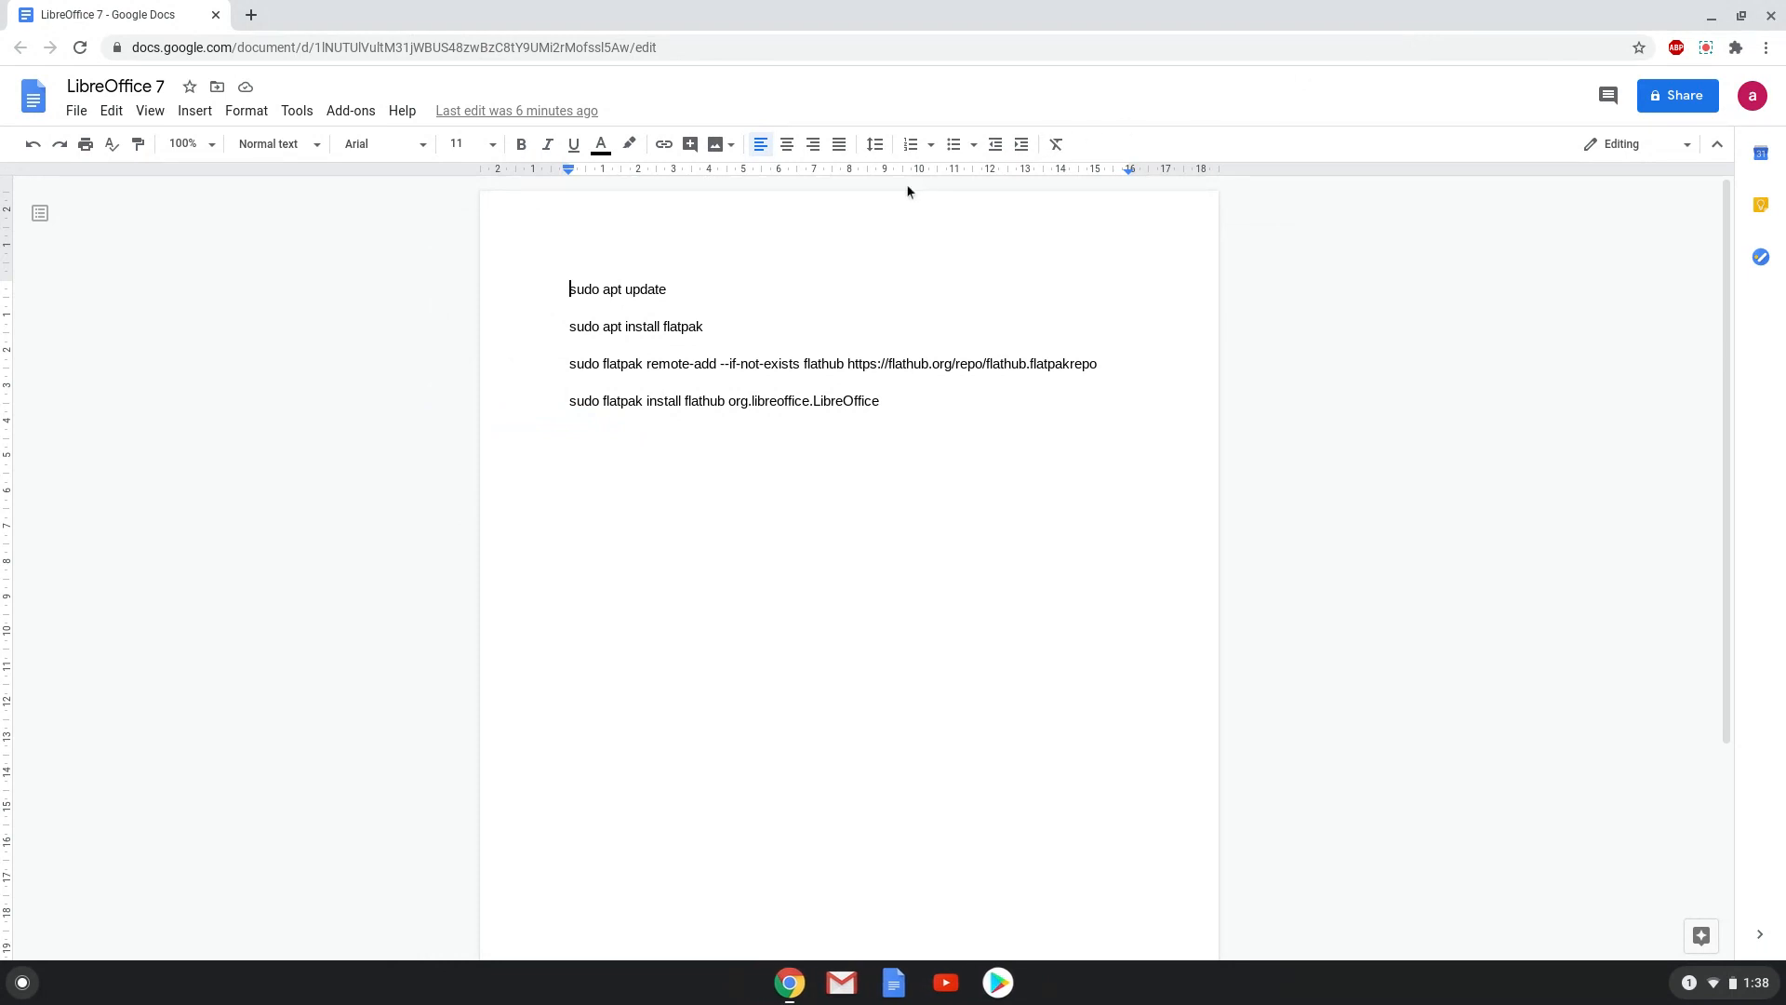
{"action": "double_click", "coordinate": [645, 288]}
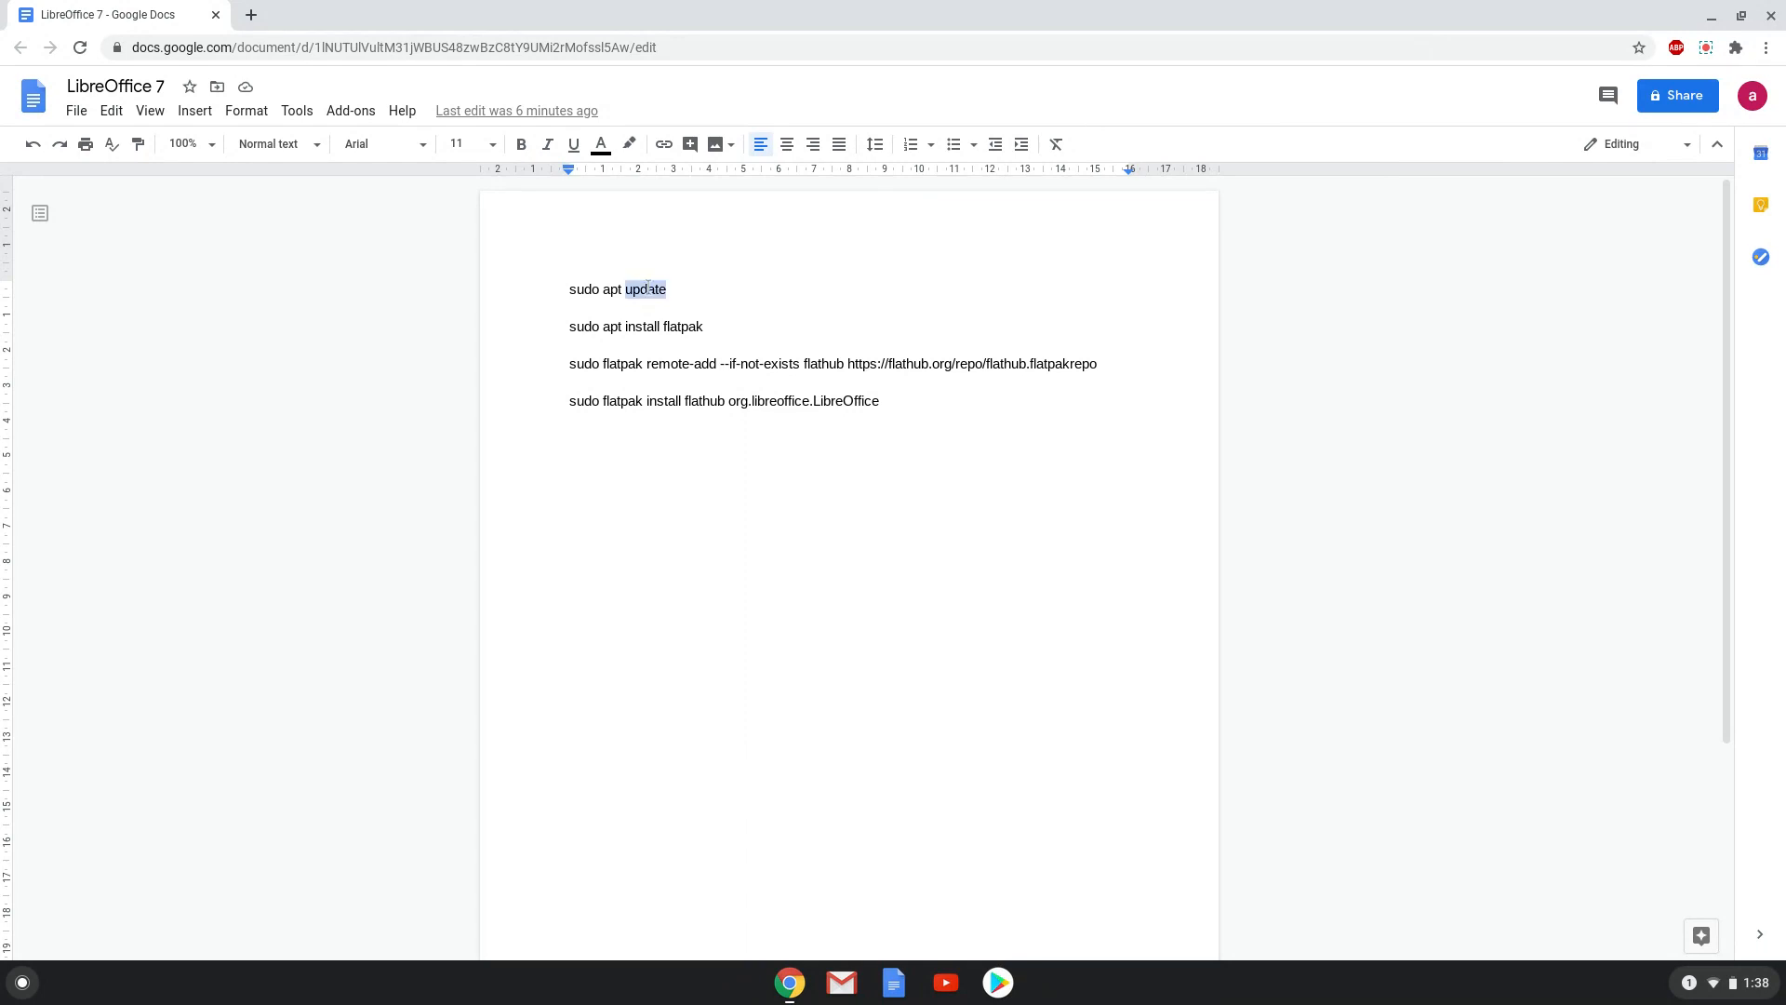
{"action": "right_click", "coordinate": [645, 288]}
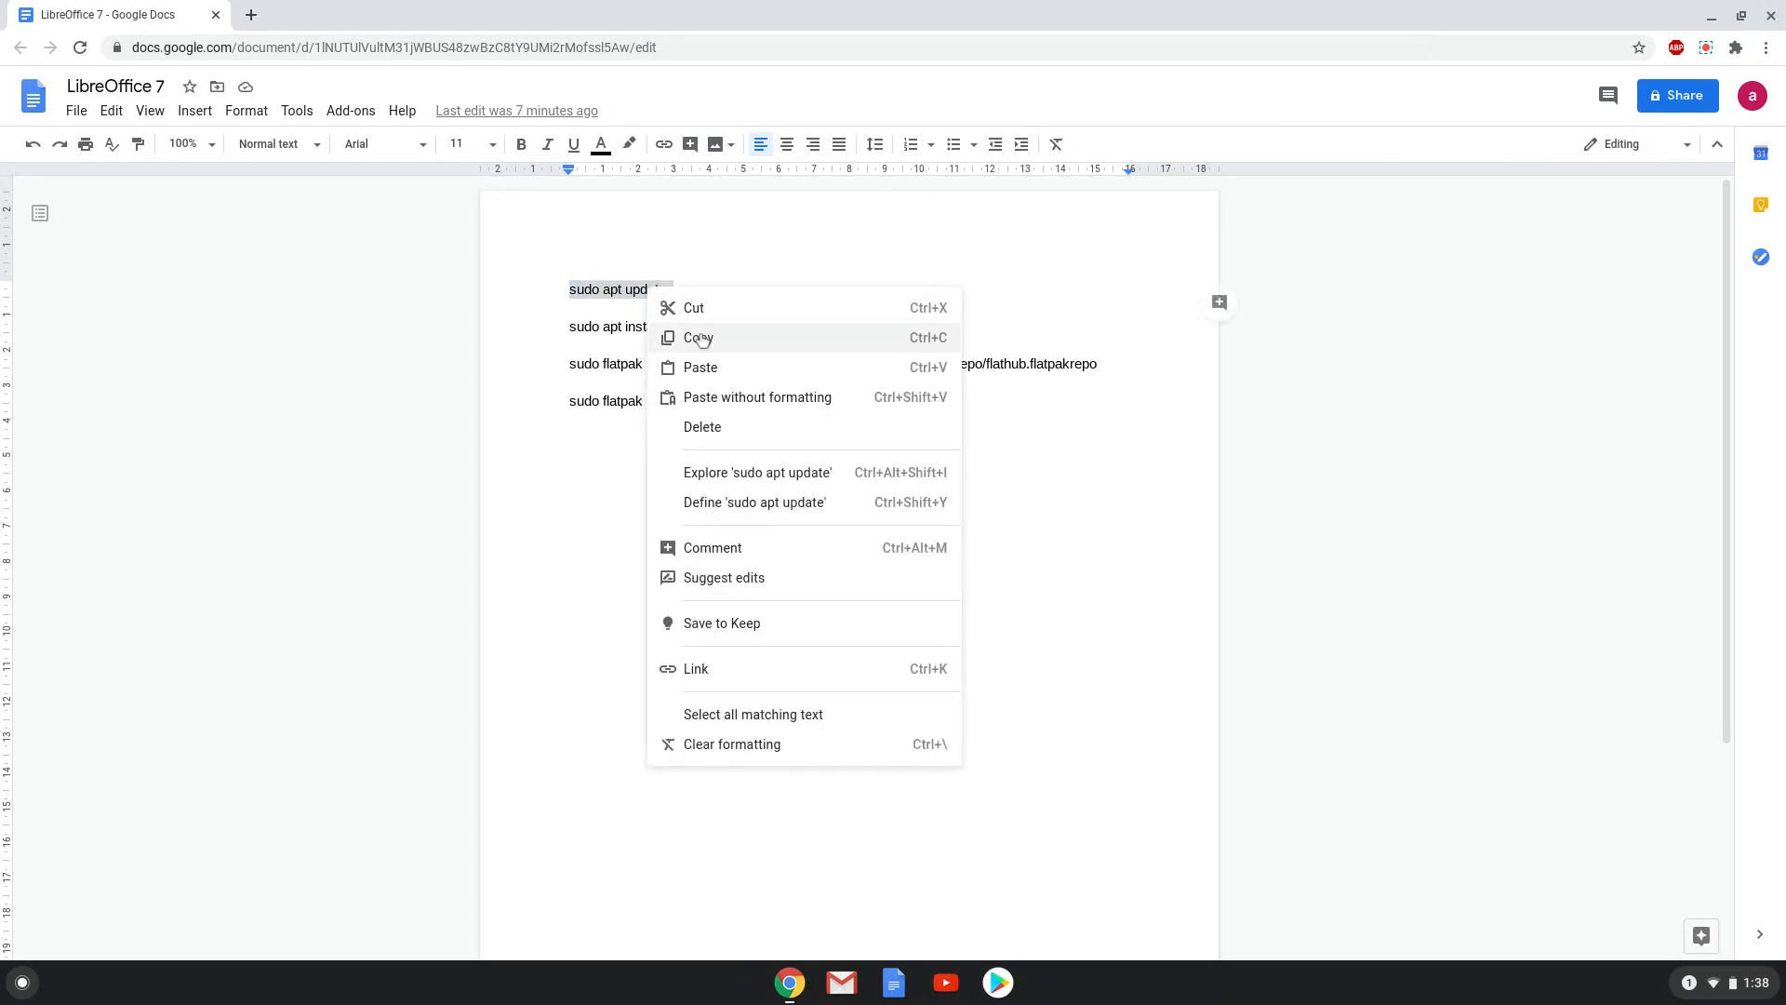
{"action": "left_click", "coordinate": [697, 337]}
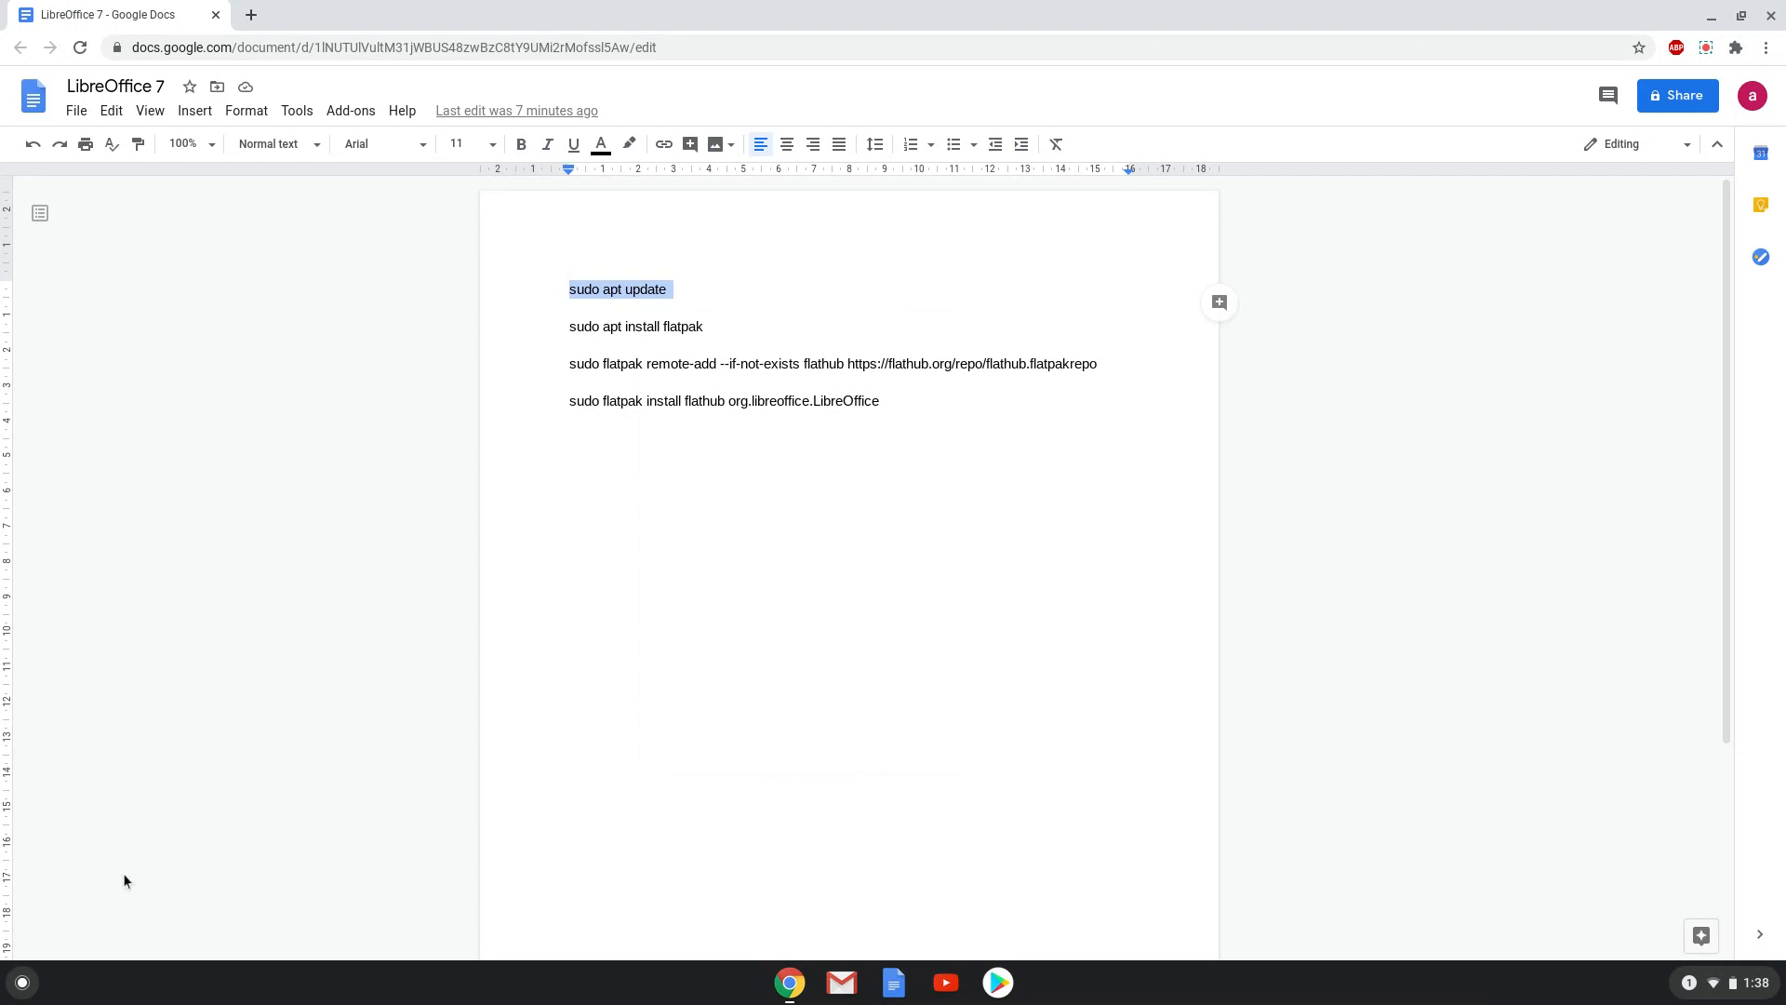
Search the launcher for 'terminal' to find the Terminal app
{"action": "left_click", "coordinate": [22, 981]}
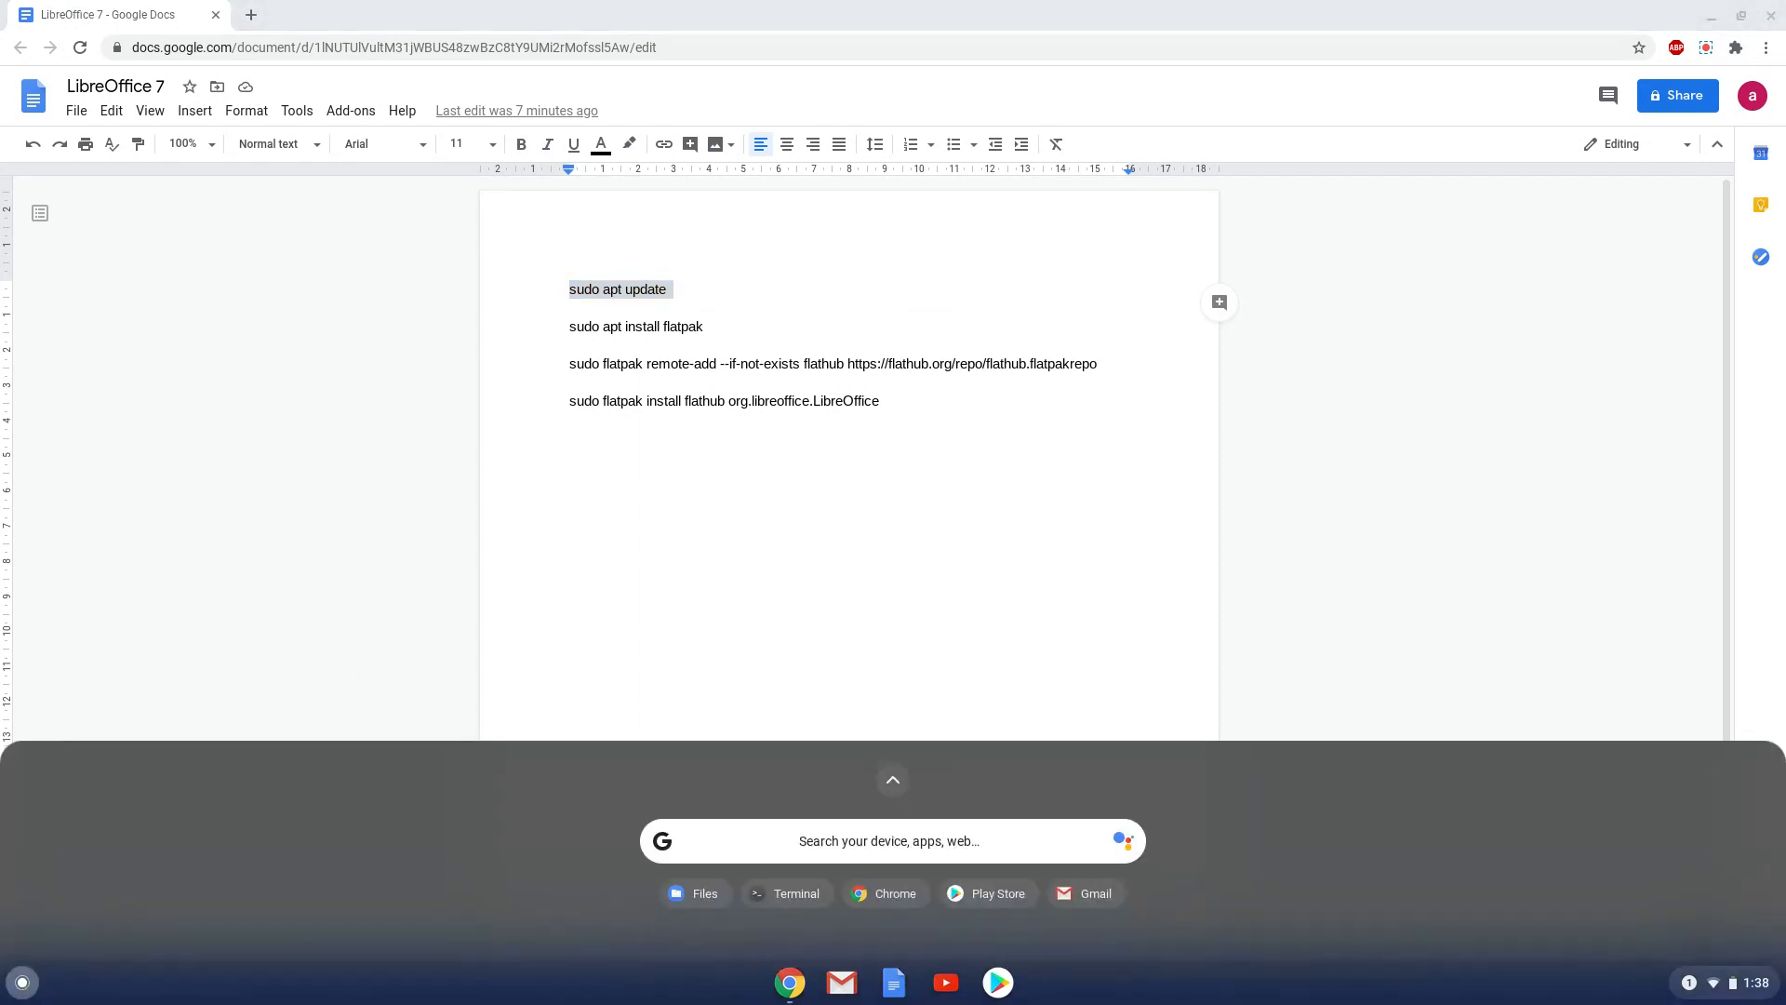
{"action": "type", "text": "terminal"}
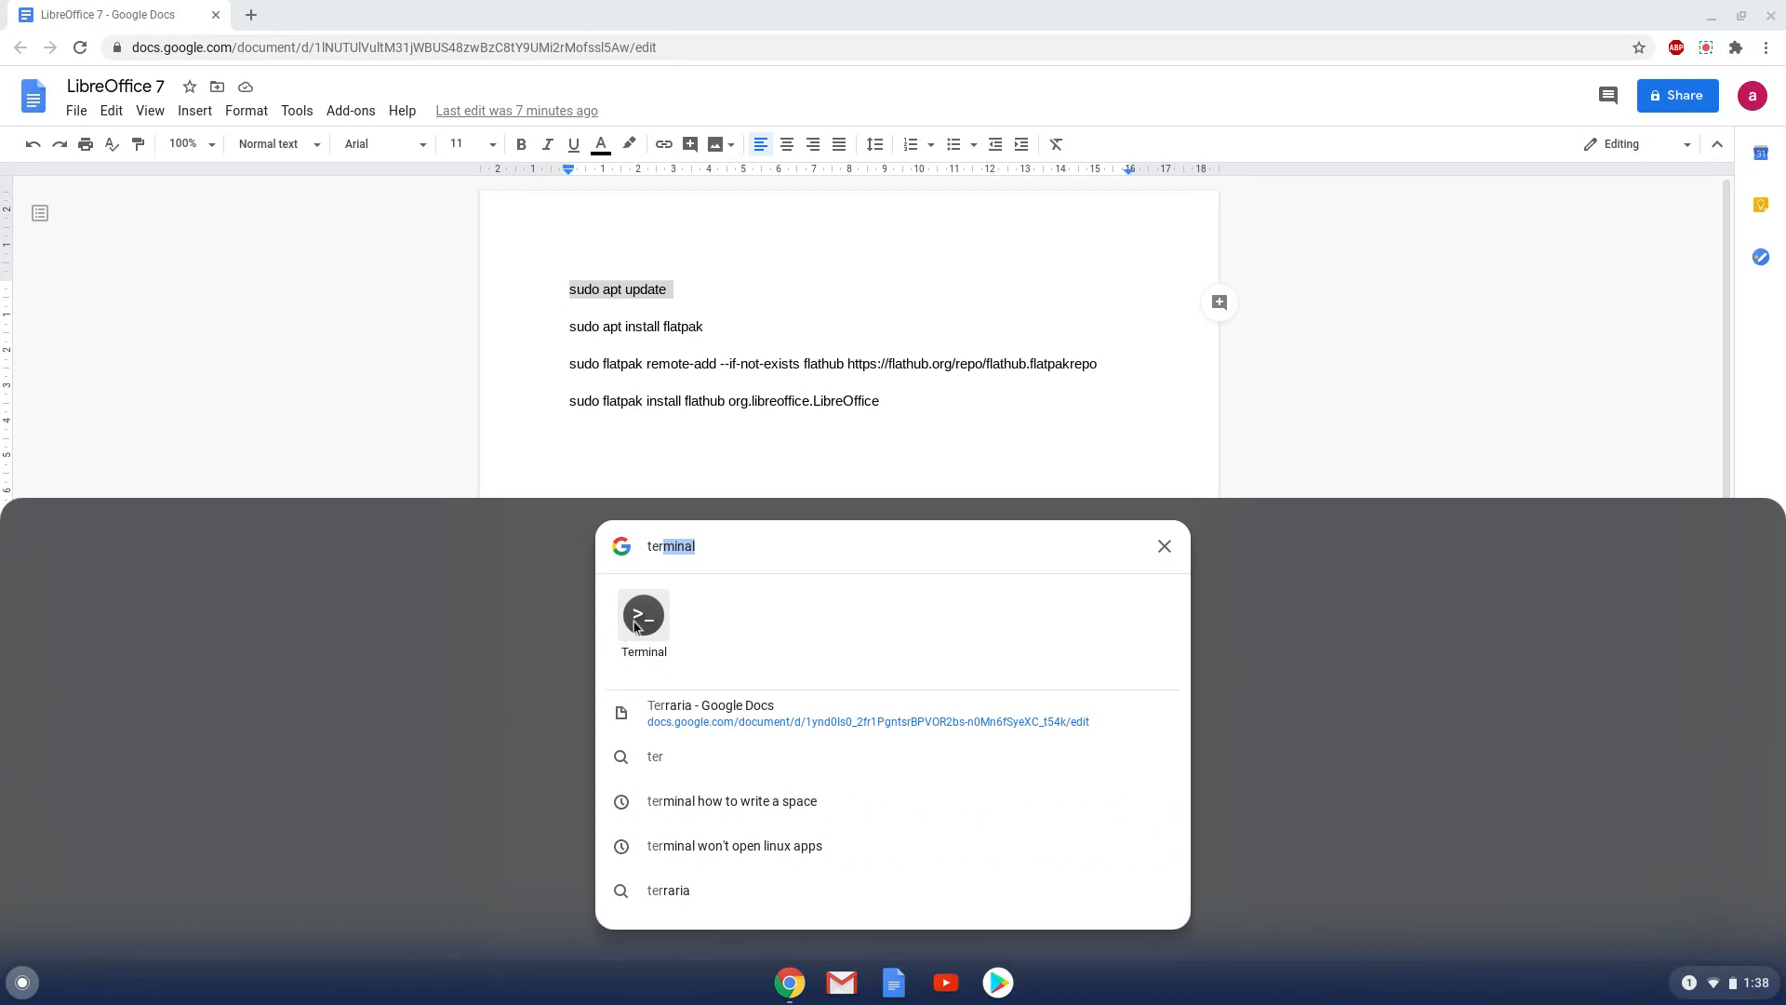
Launch Terminal and run sudo apt update until it reports 30 upgradable packages
{"action": "left_click", "coordinate": [642, 616]}
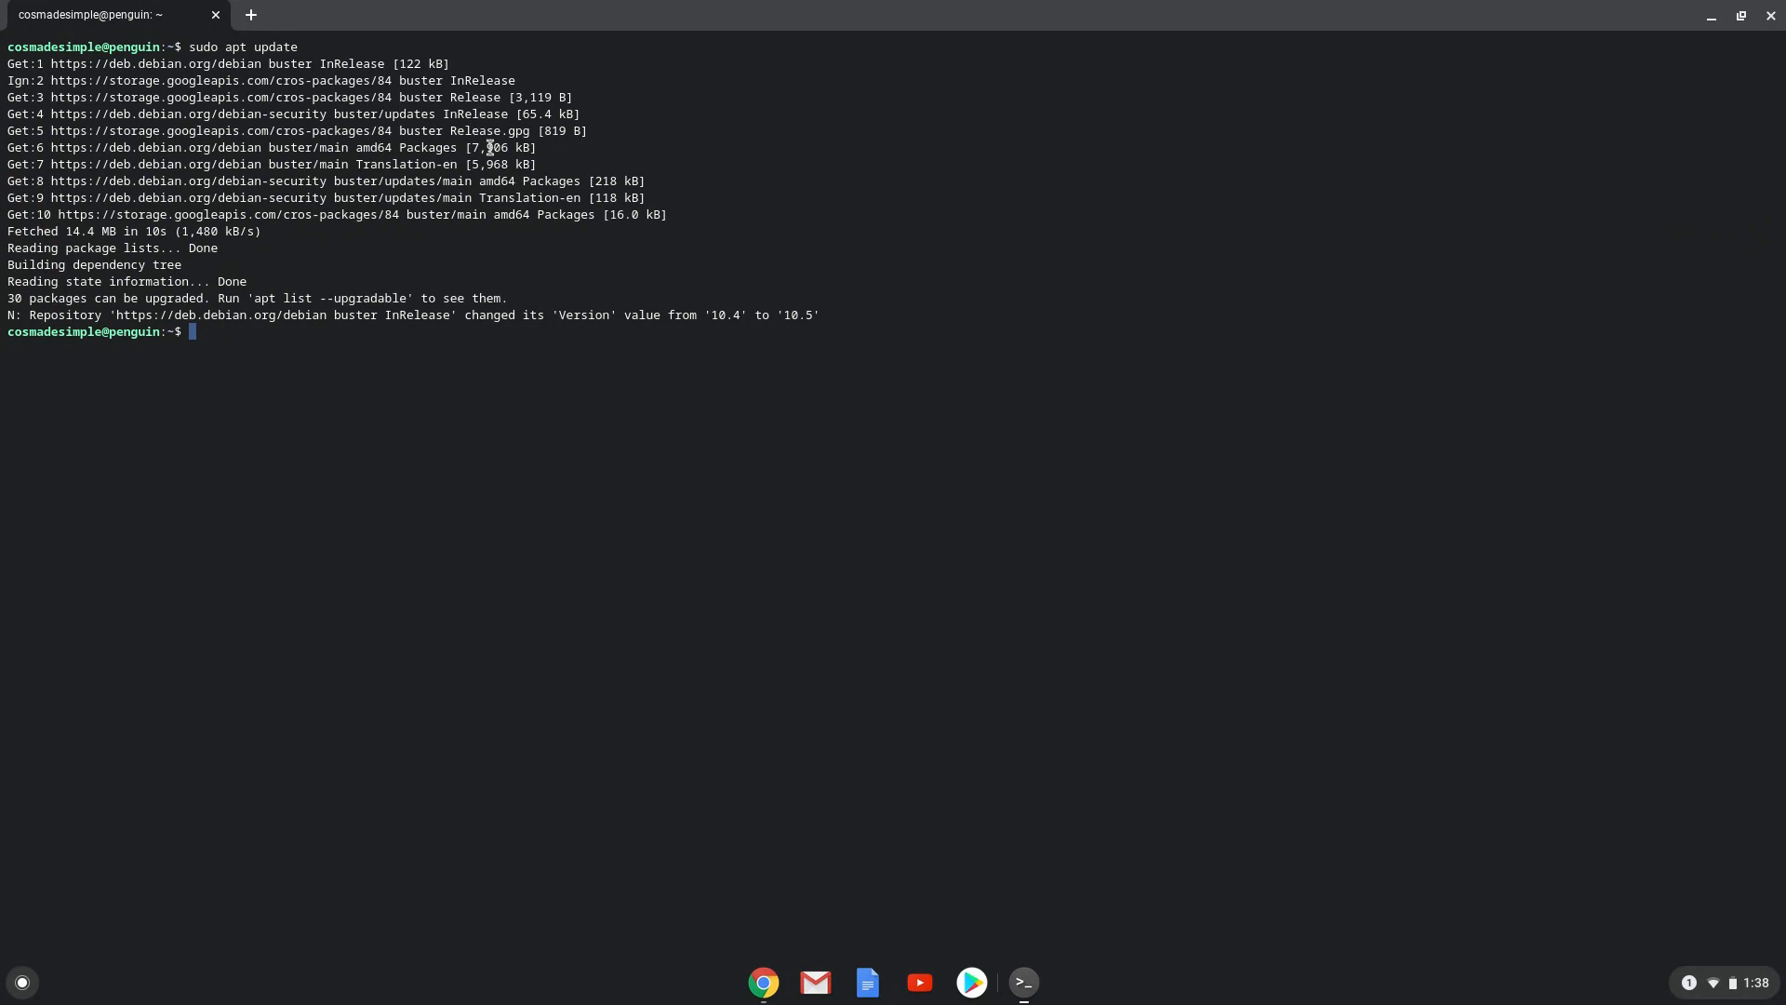
{"action": "mouse_move", "coordinate": [714, 833]}
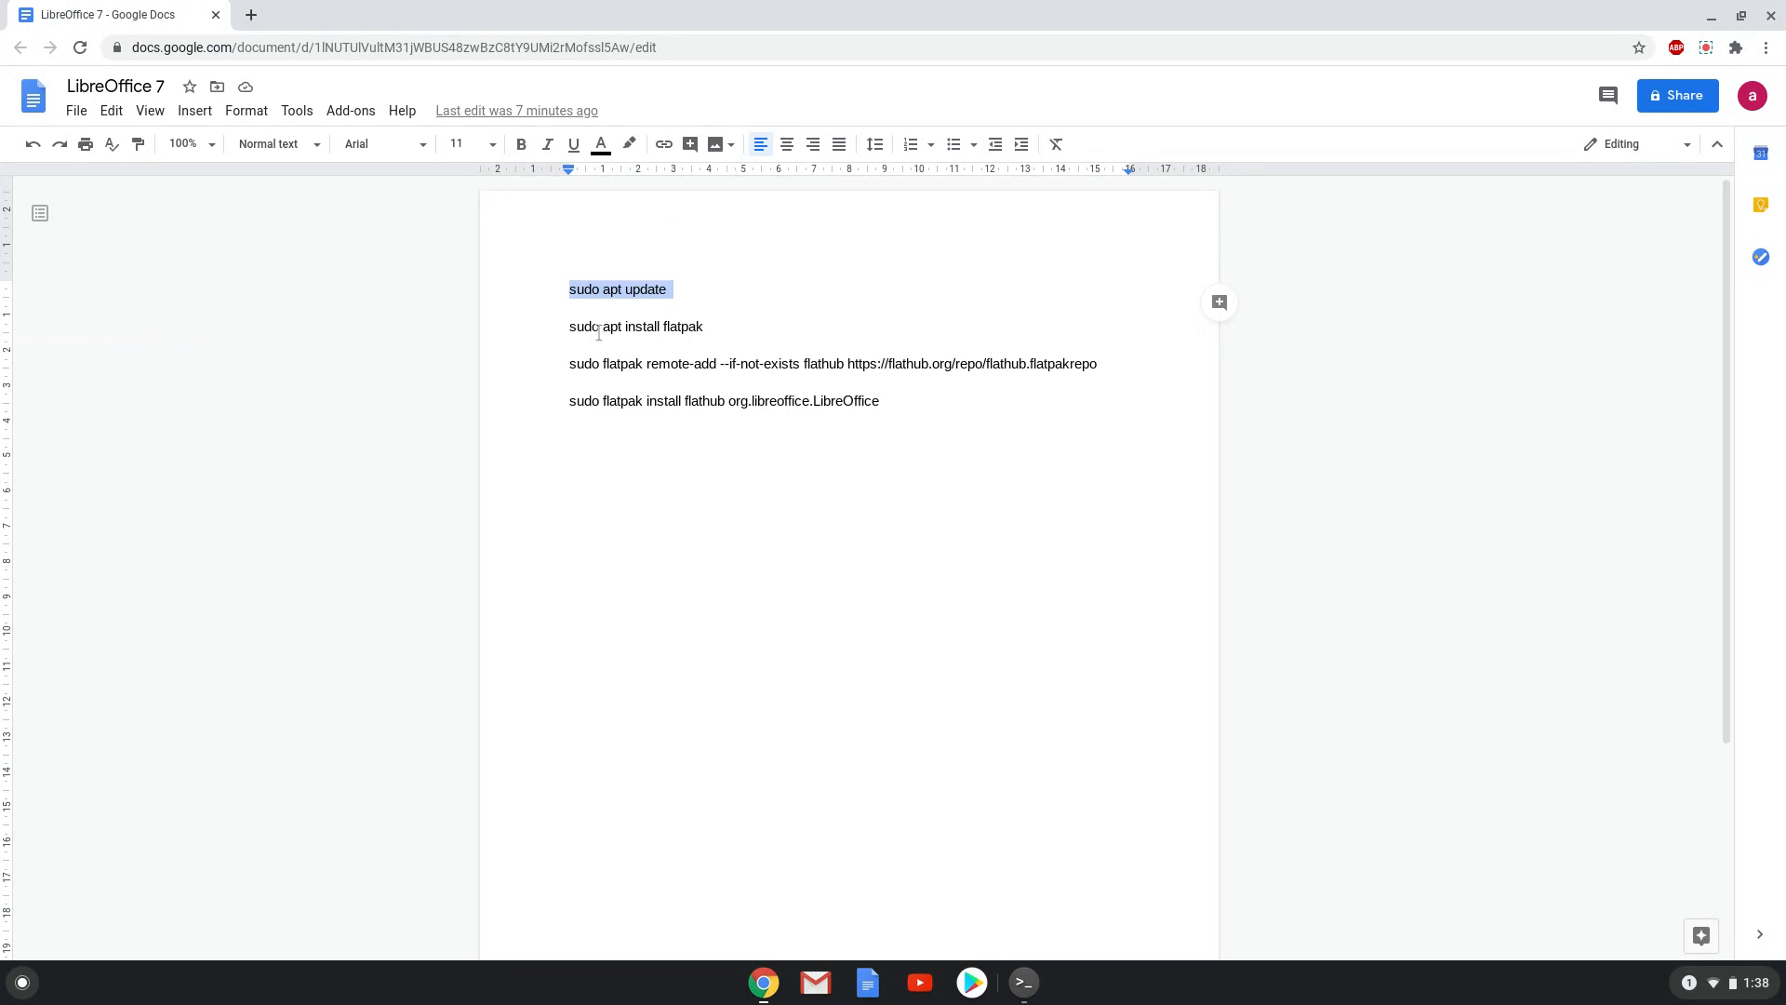
Run sudo apt install flatpak and confirm Y so flatpak and its dependencies install
{"action": "right_click", "coordinate": [598, 328]}
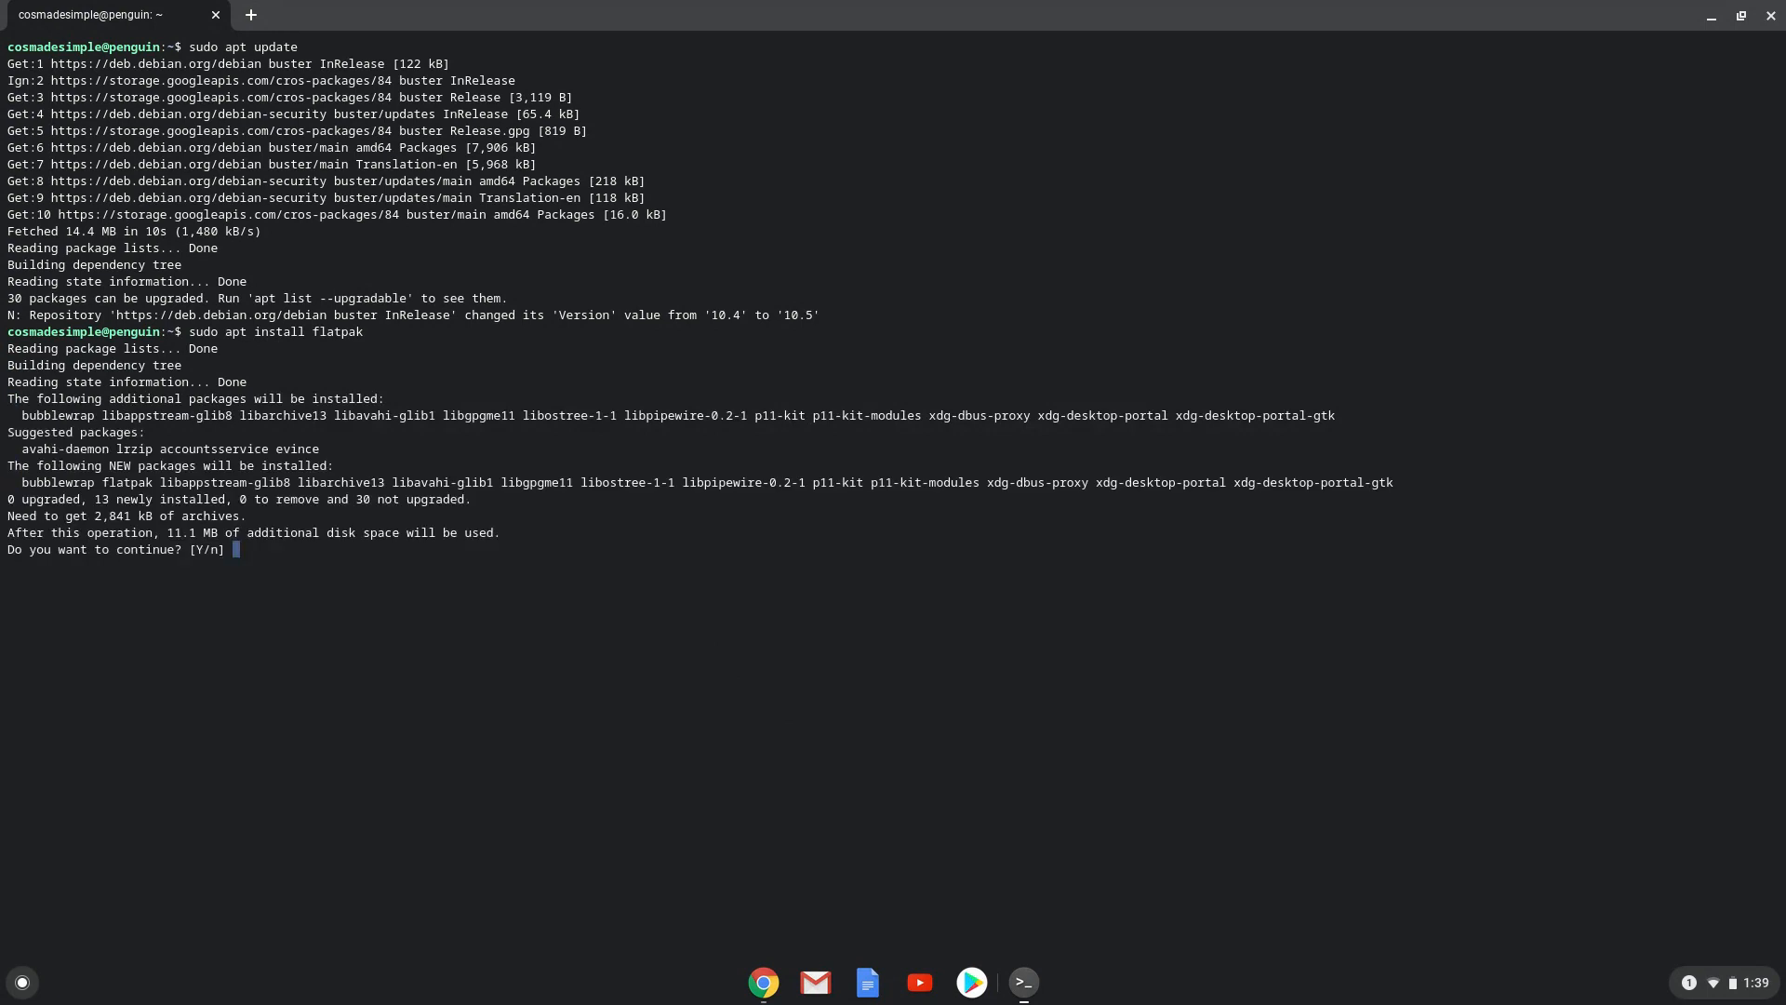
{"action": "key", "text": "Return"}
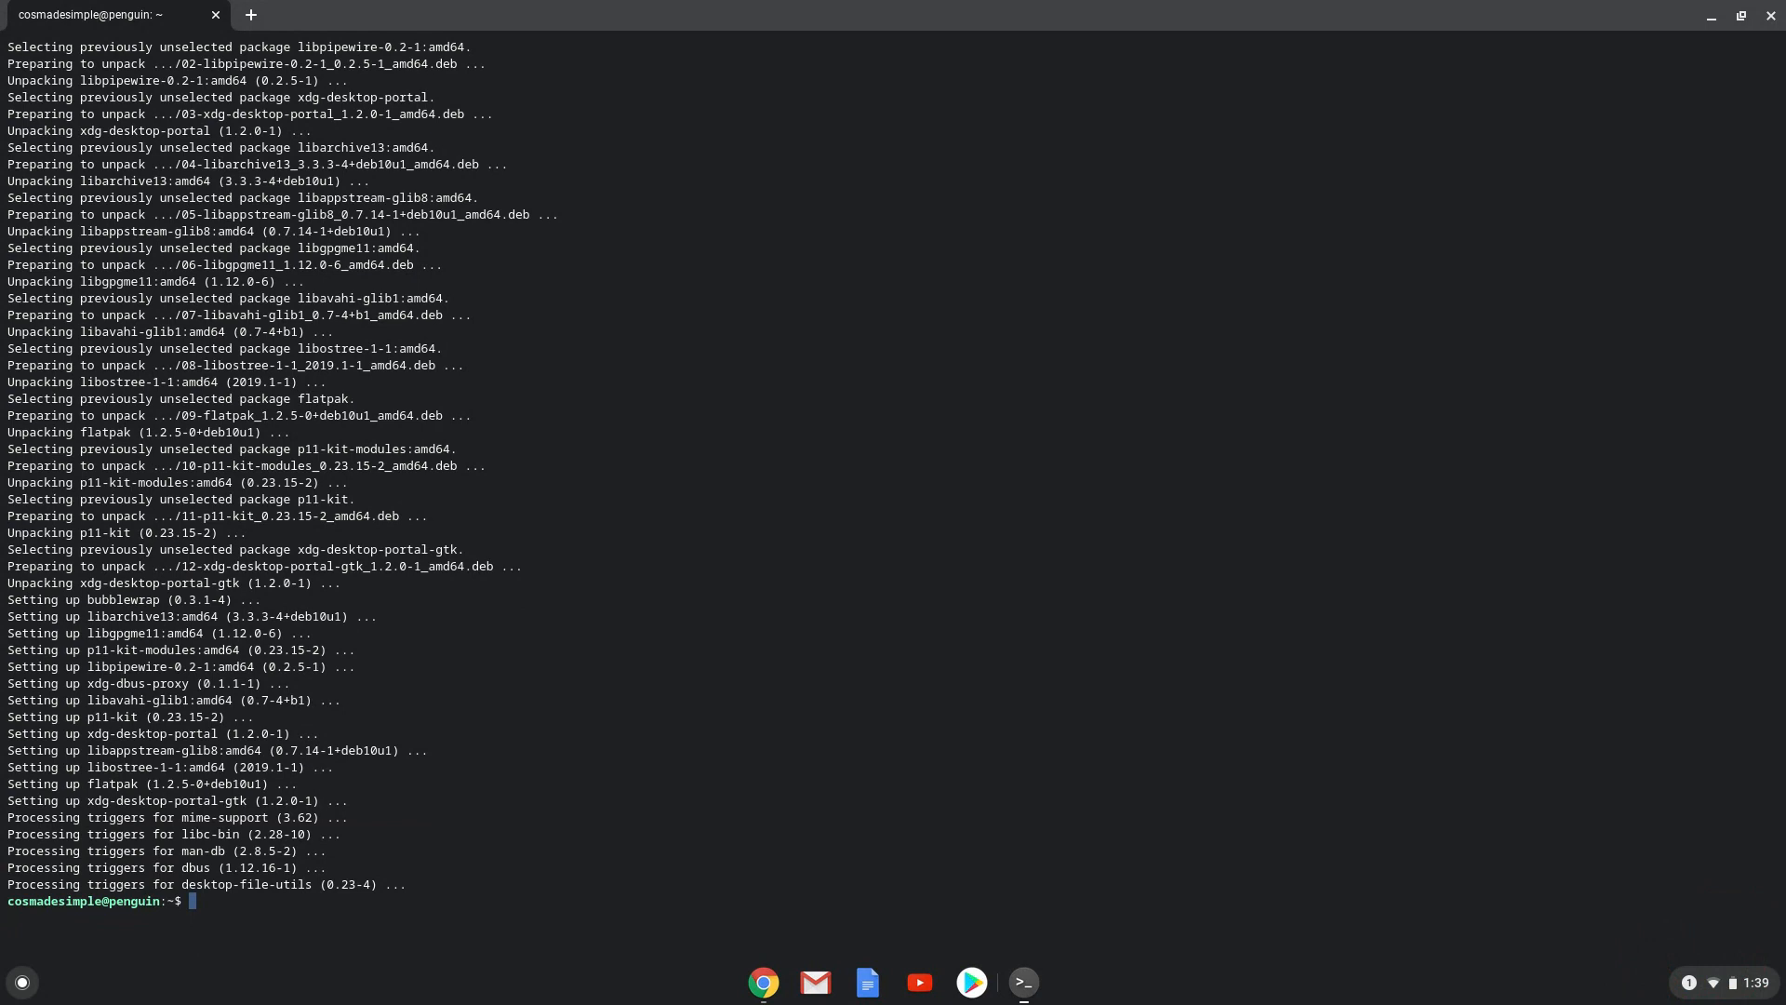
{"action": "mouse_move", "coordinate": [701, 579]}
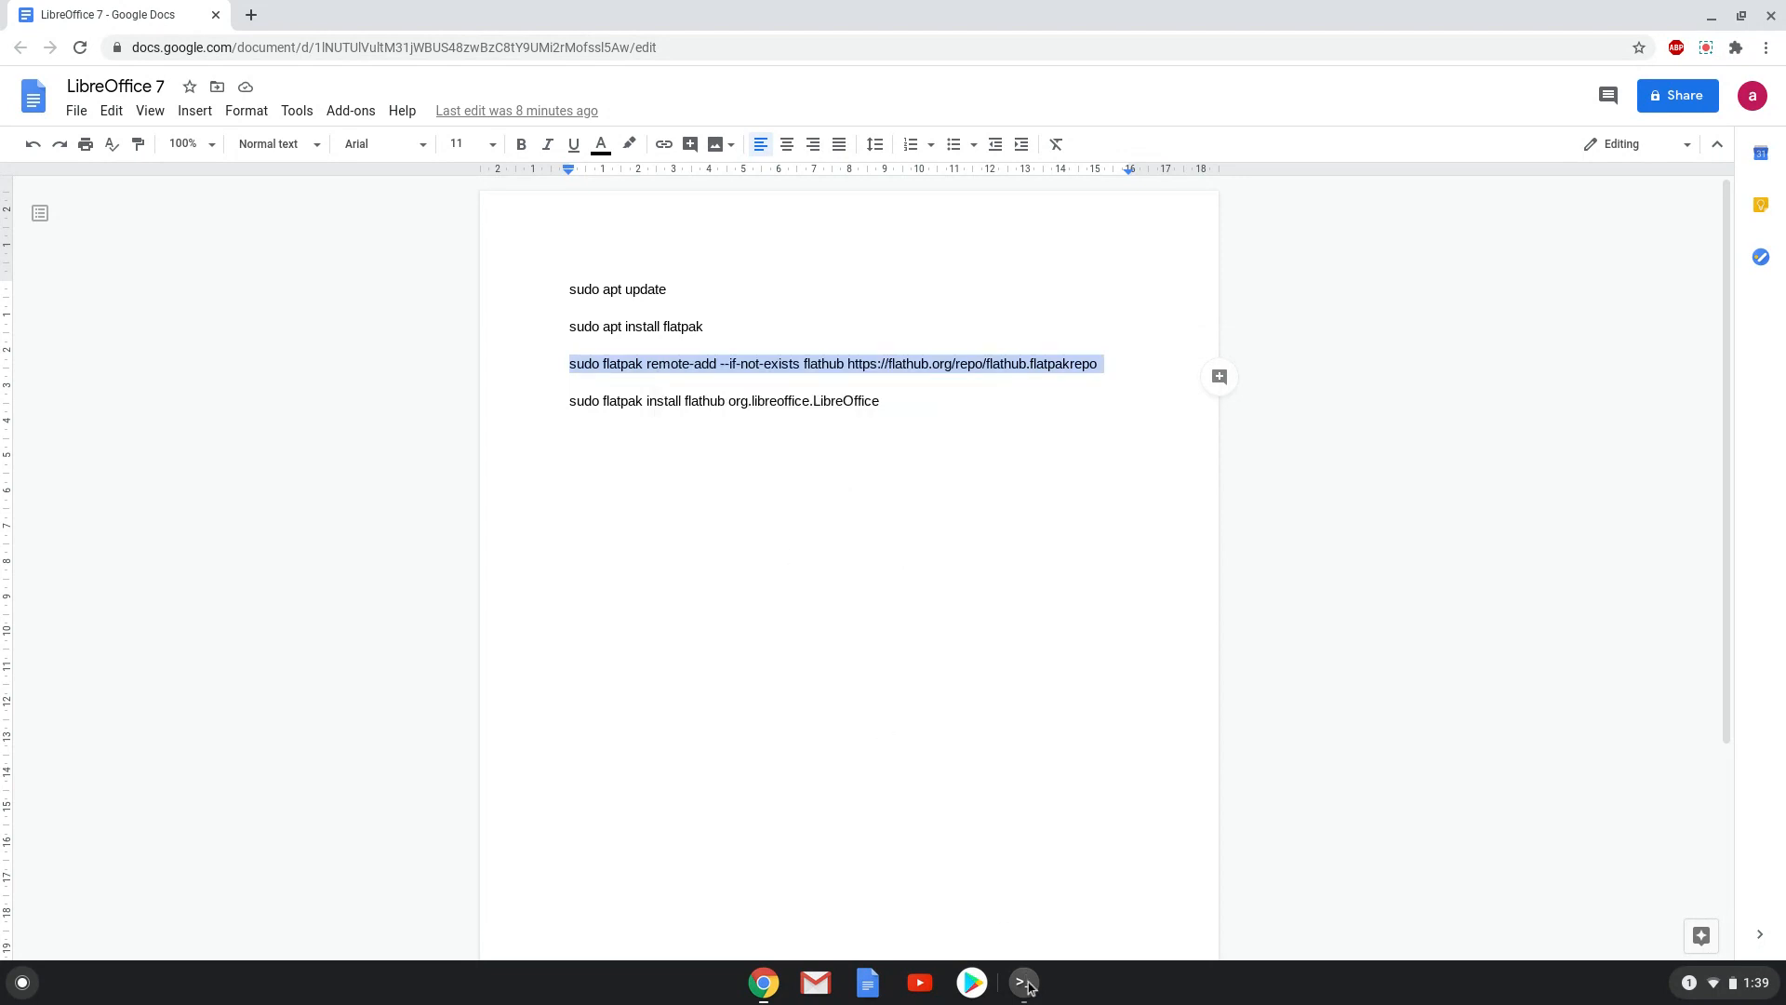
Add the flathub remote and run sudo flatpak install flathub org.libreoffice.LibreOffice
{"action": "left_click", "coordinate": [1021, 983]}
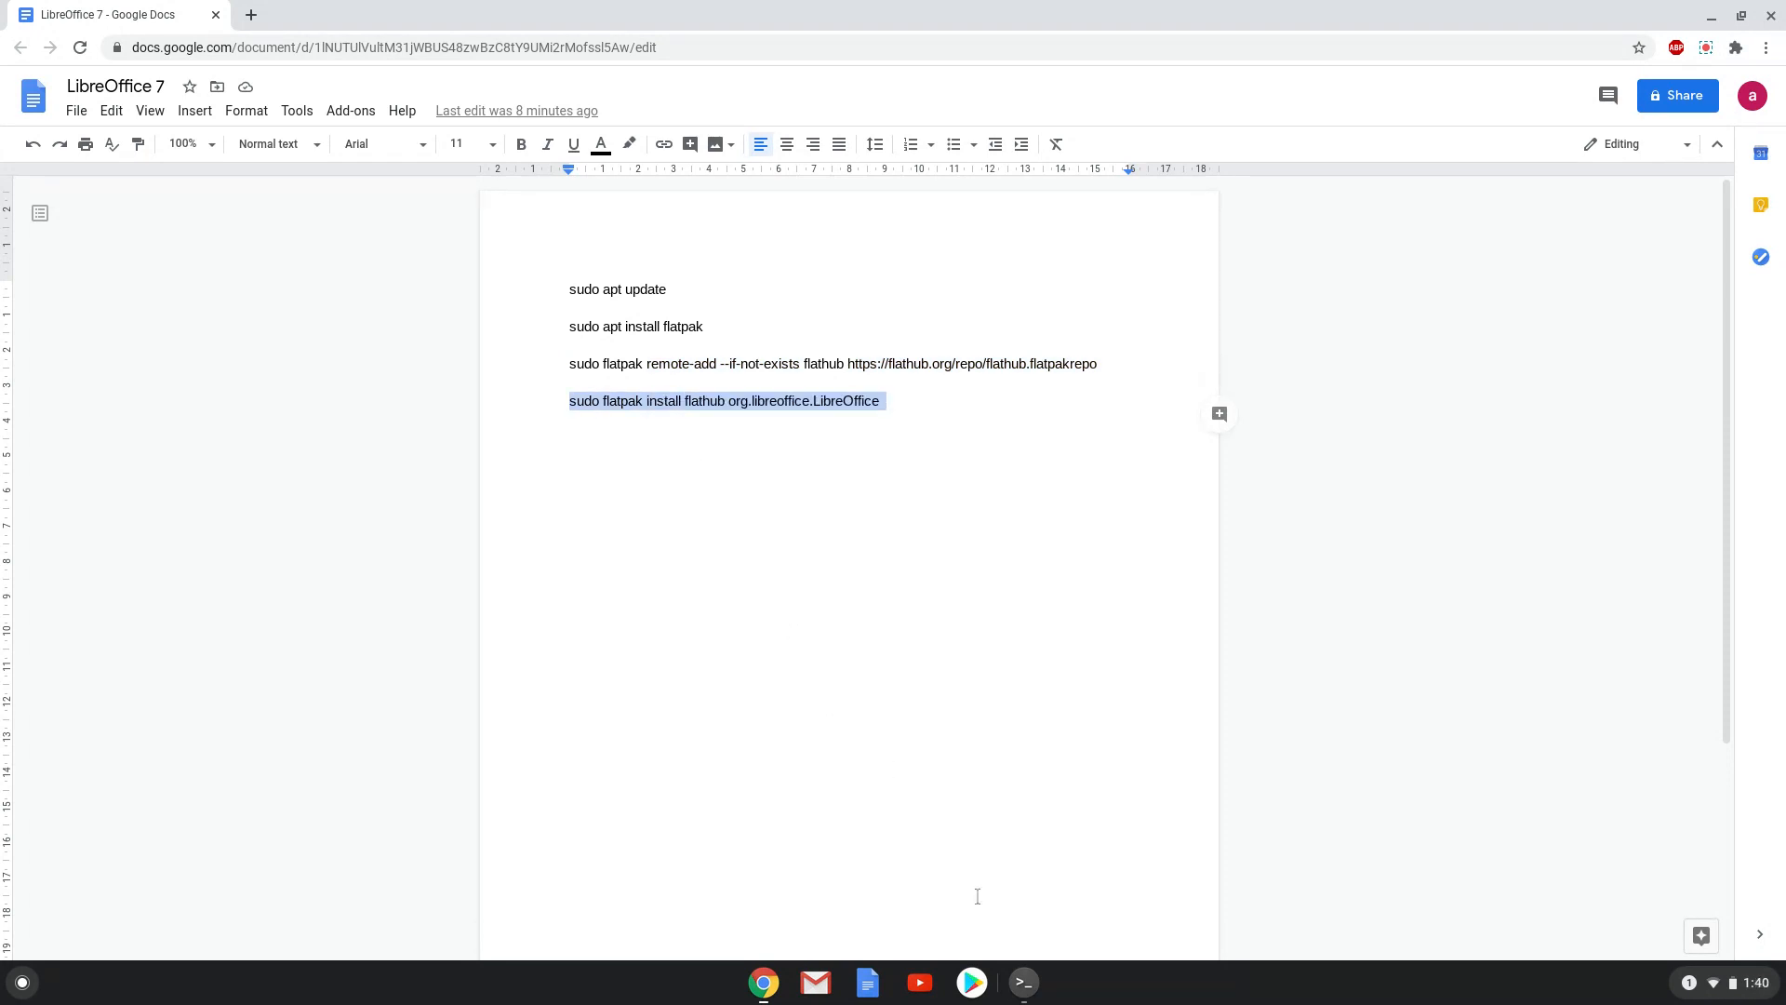
{"action": "left_click", "coordinate": [1021, 982]}
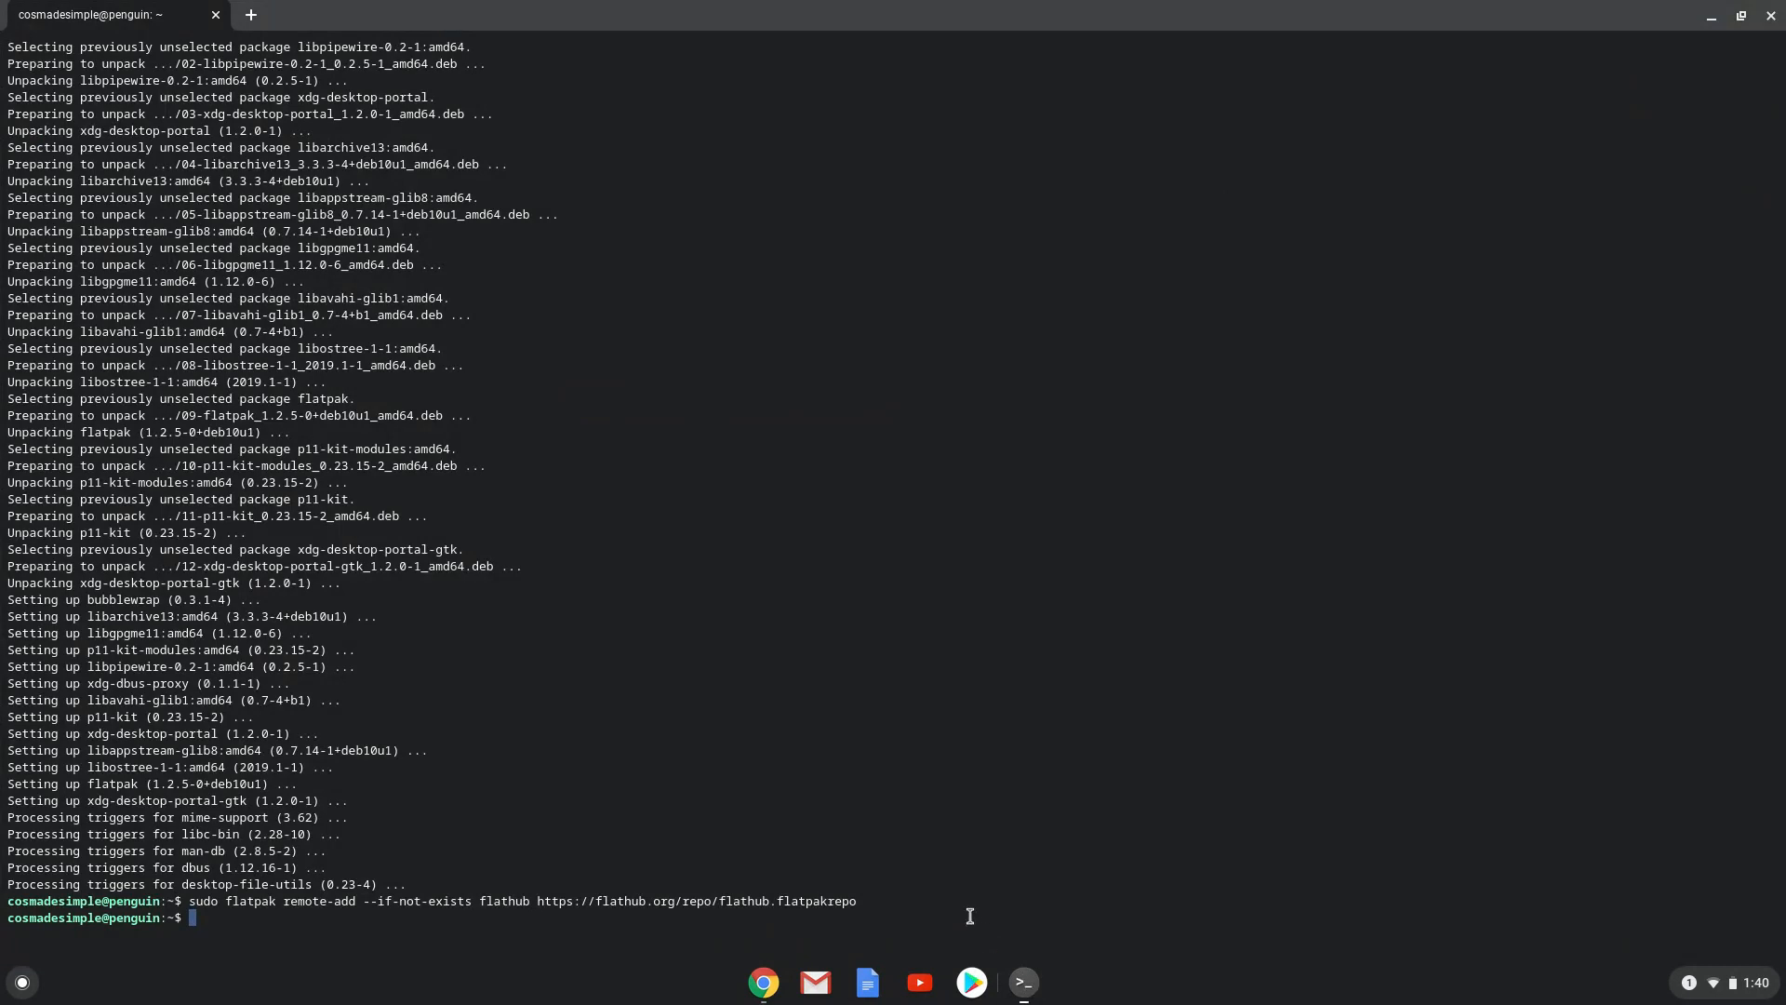
{"action": "type", "text": "sudo flatpak install flathub org.libreoffice.LibreOffice"}
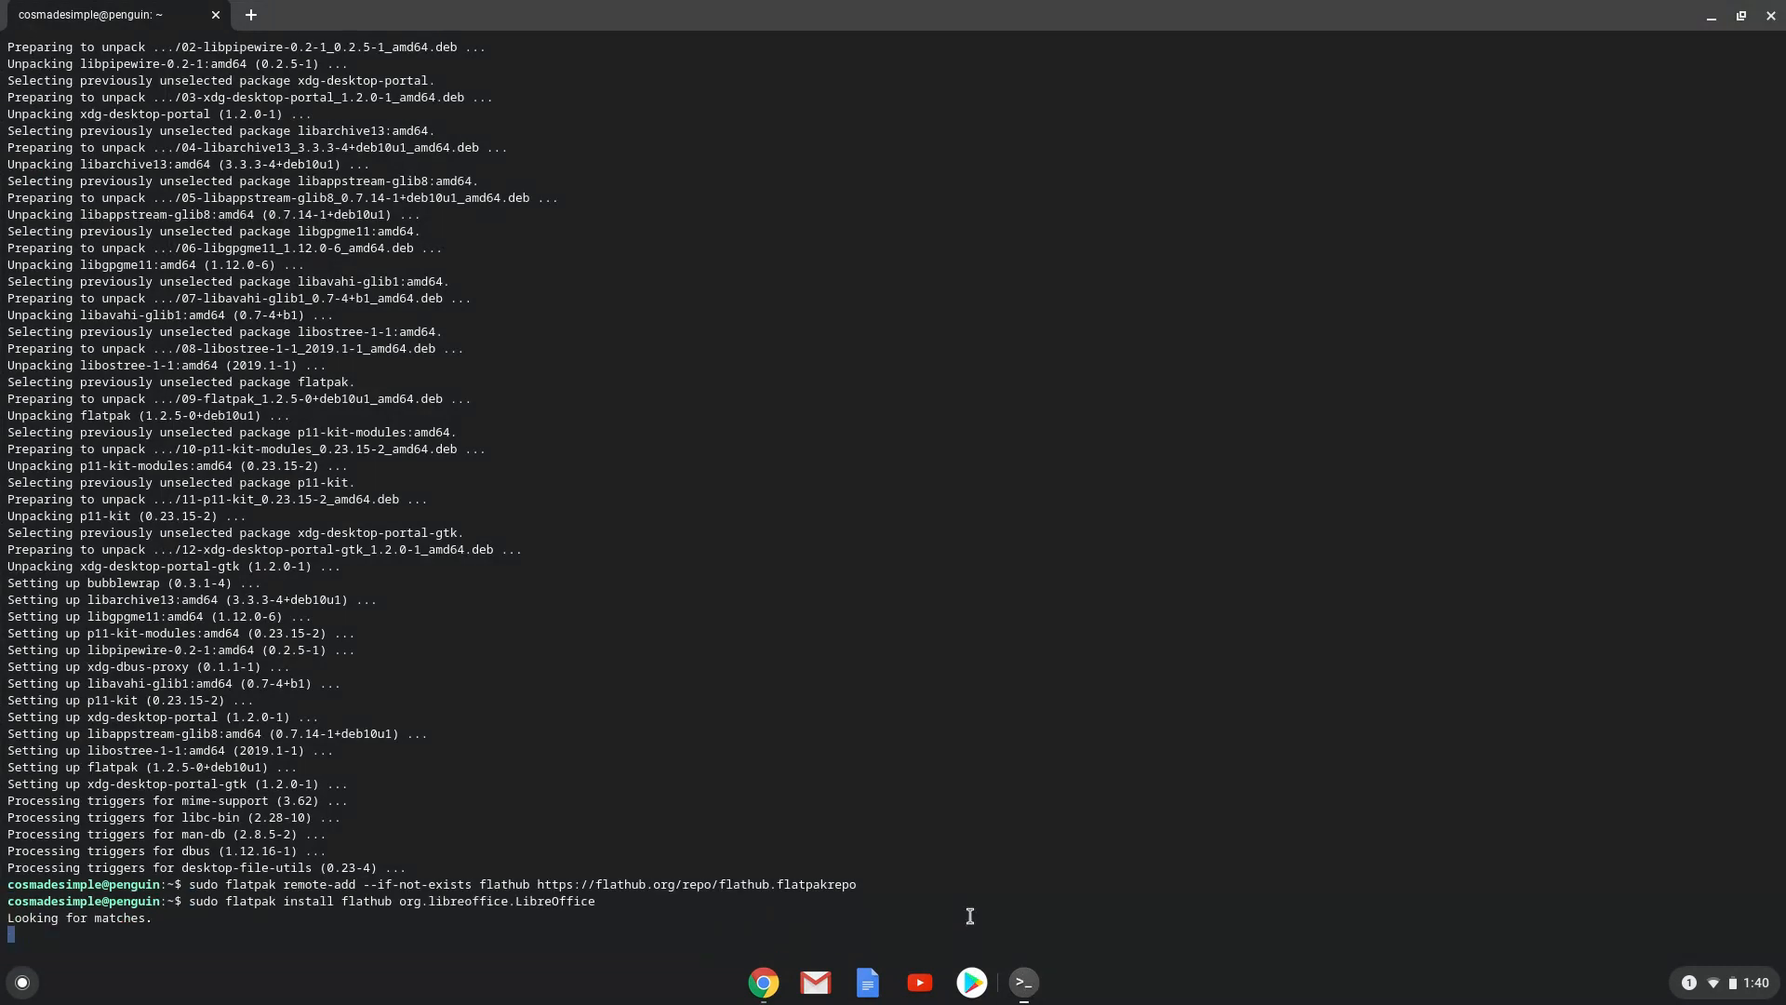